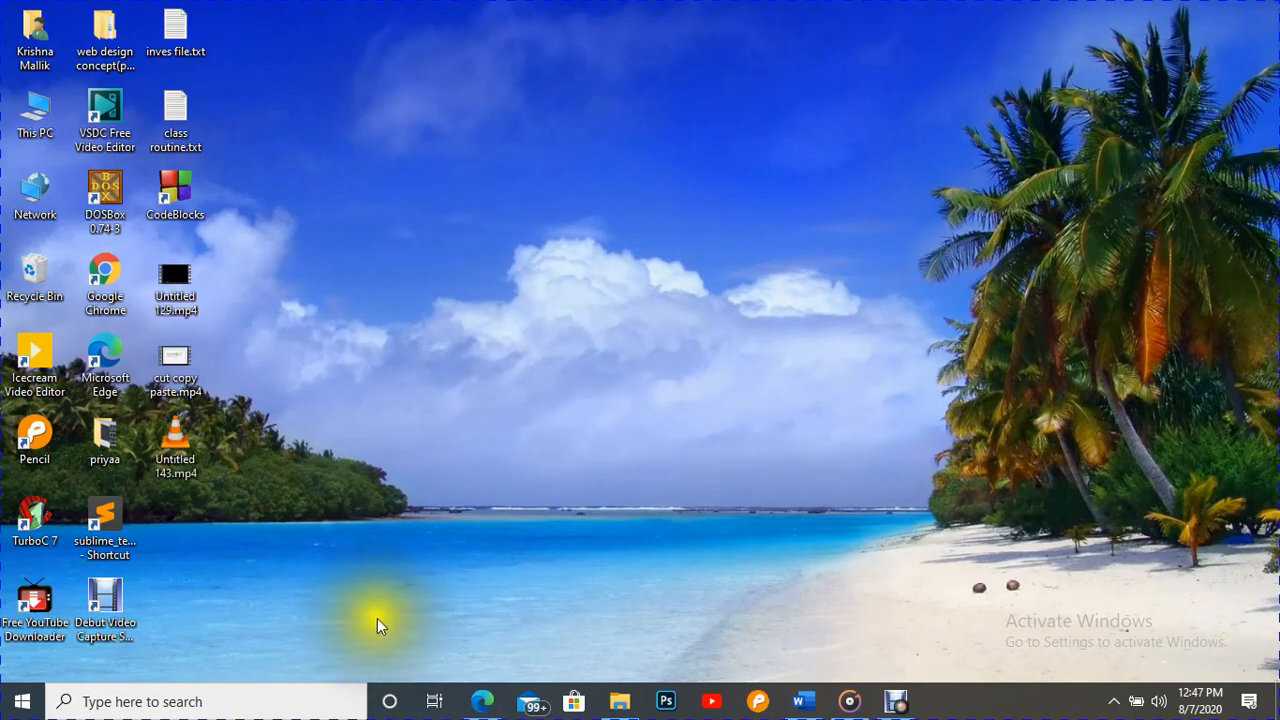
{"action": "mouse_move", "coordinate": [450, 517]}
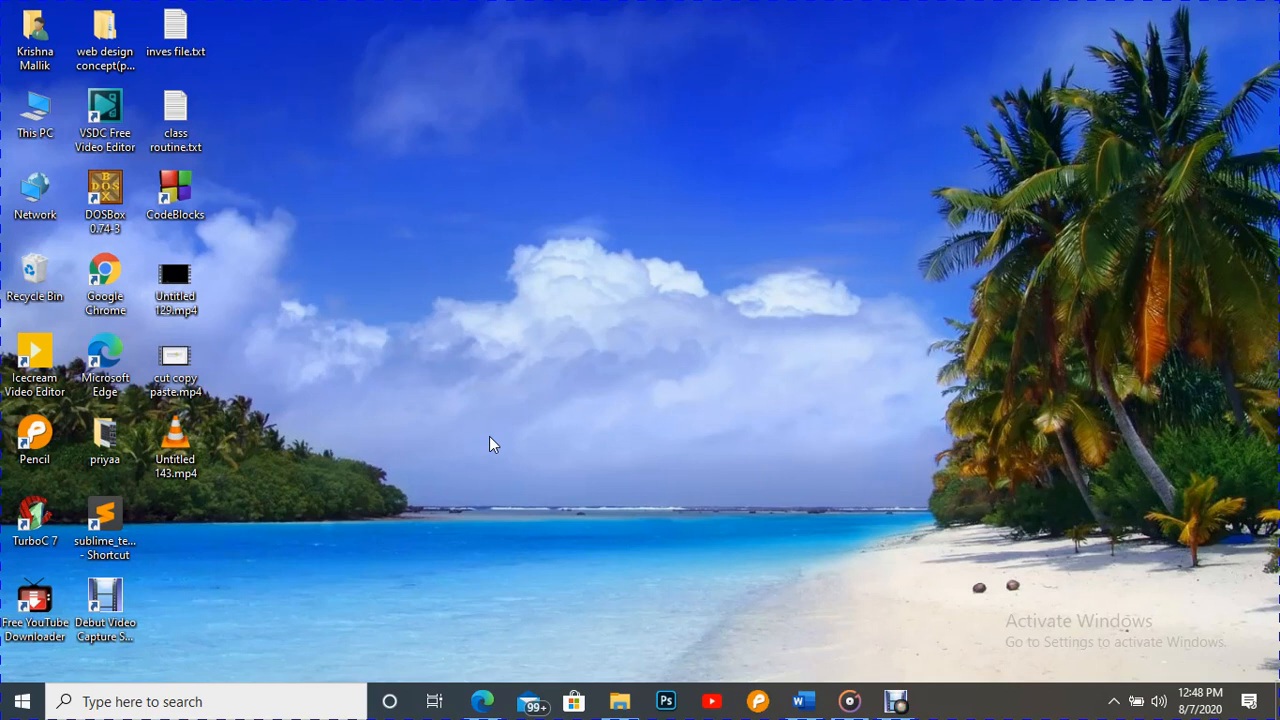
{"action": "mouse_move", "coordinate": [765, 695]}
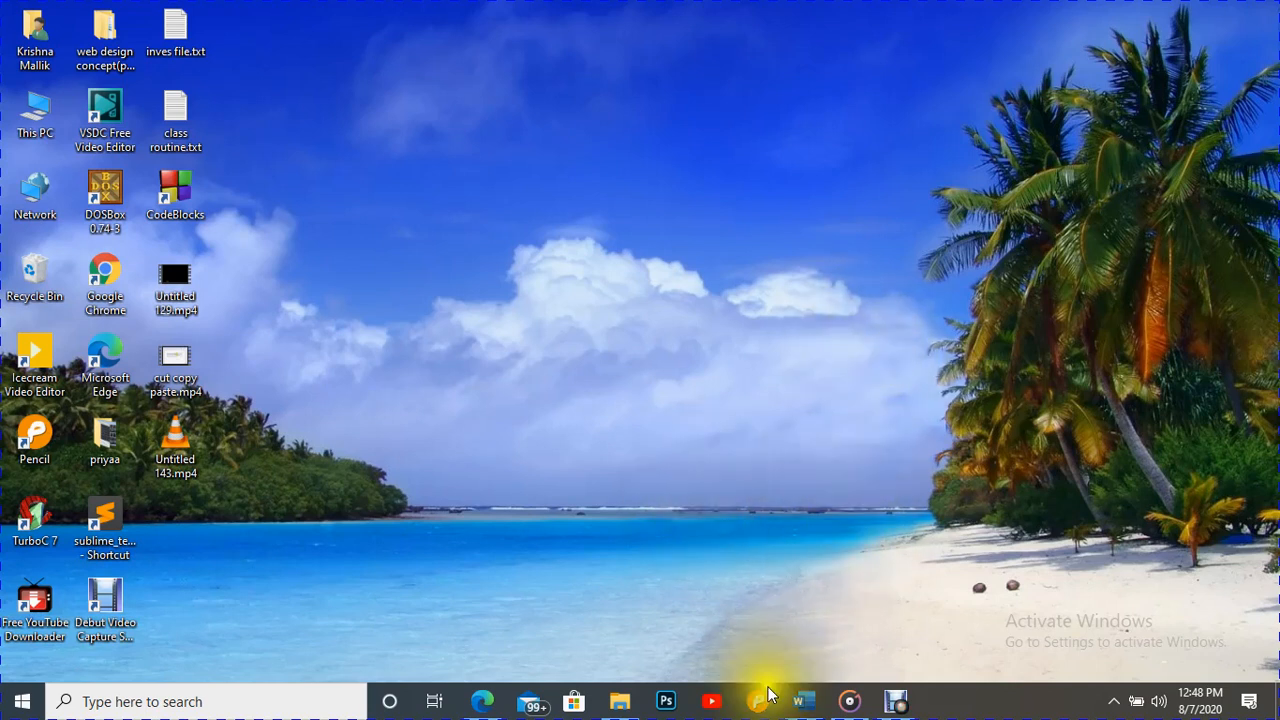
{"action": "mouse_move", "coordinate": [804, 701]}
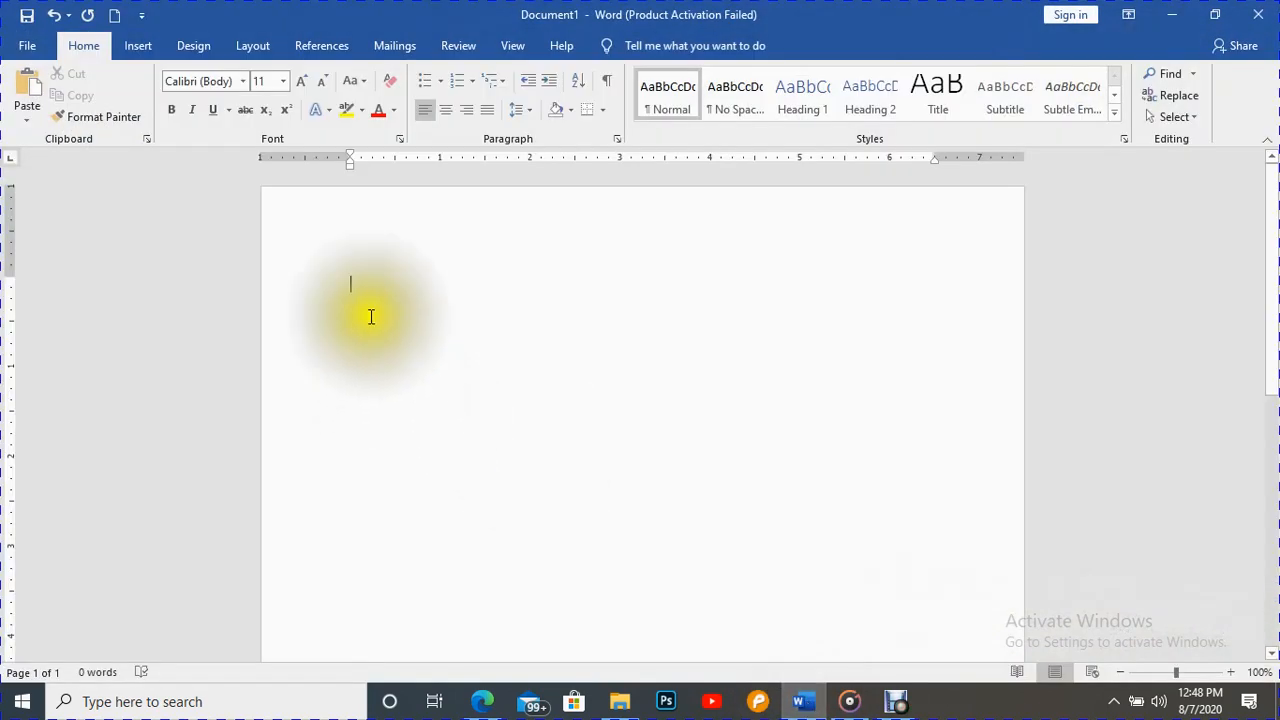
{"action": "mouse_move", "coordinate": [410, 310]}
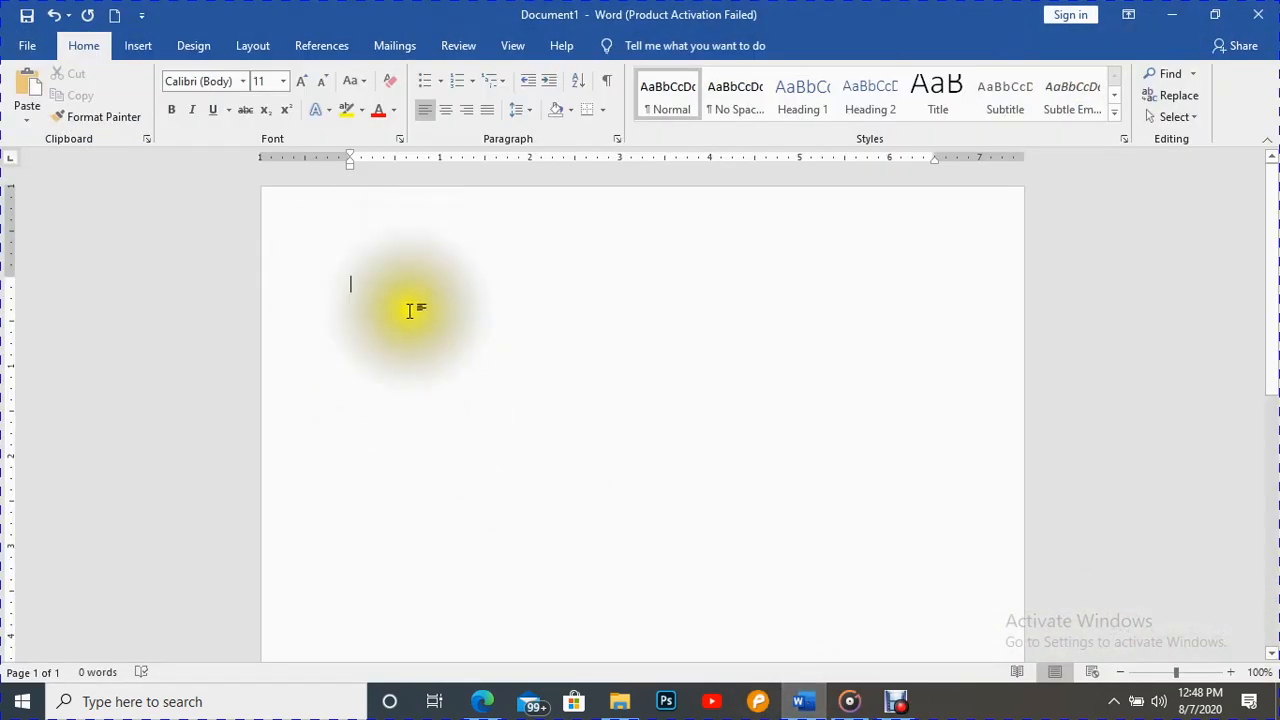
{"action": "mouse_move", "coordinate": [530, 498]}
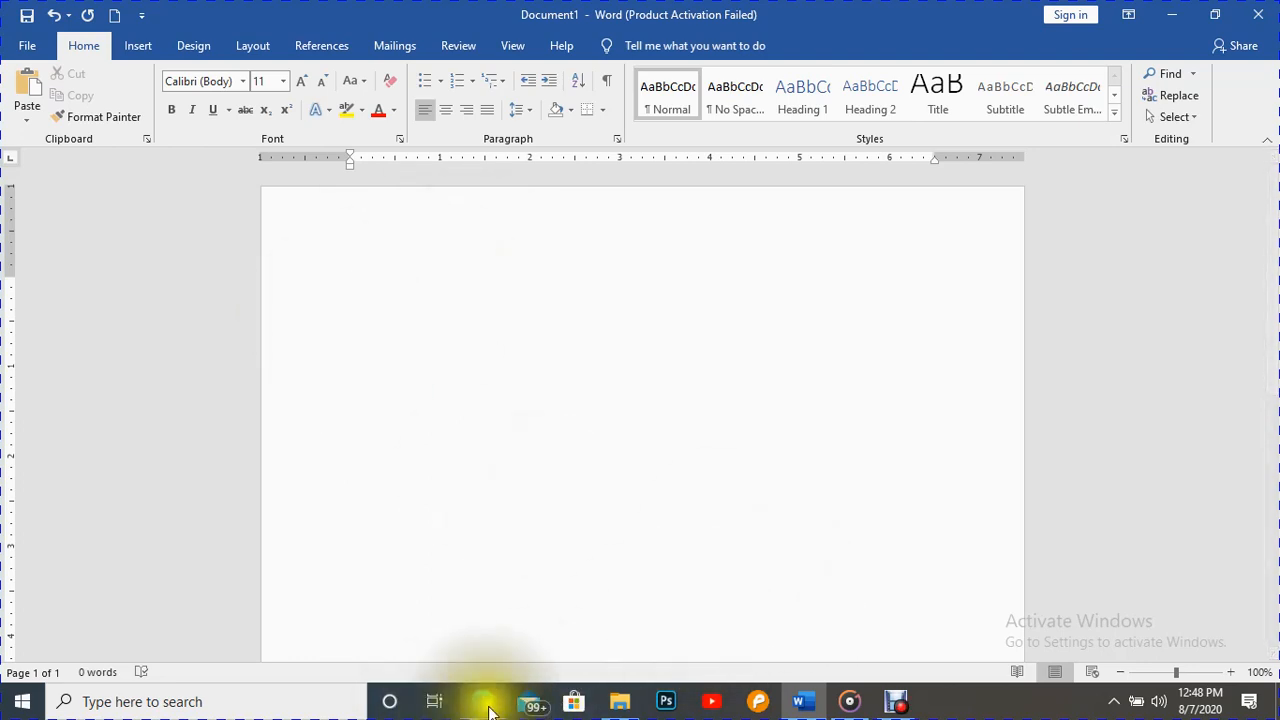
Copy the Habsburg Monarchy fortunes sentence from the Second Silesian War featured article
{"action": "left_click", "coordinate": [482, 701]}
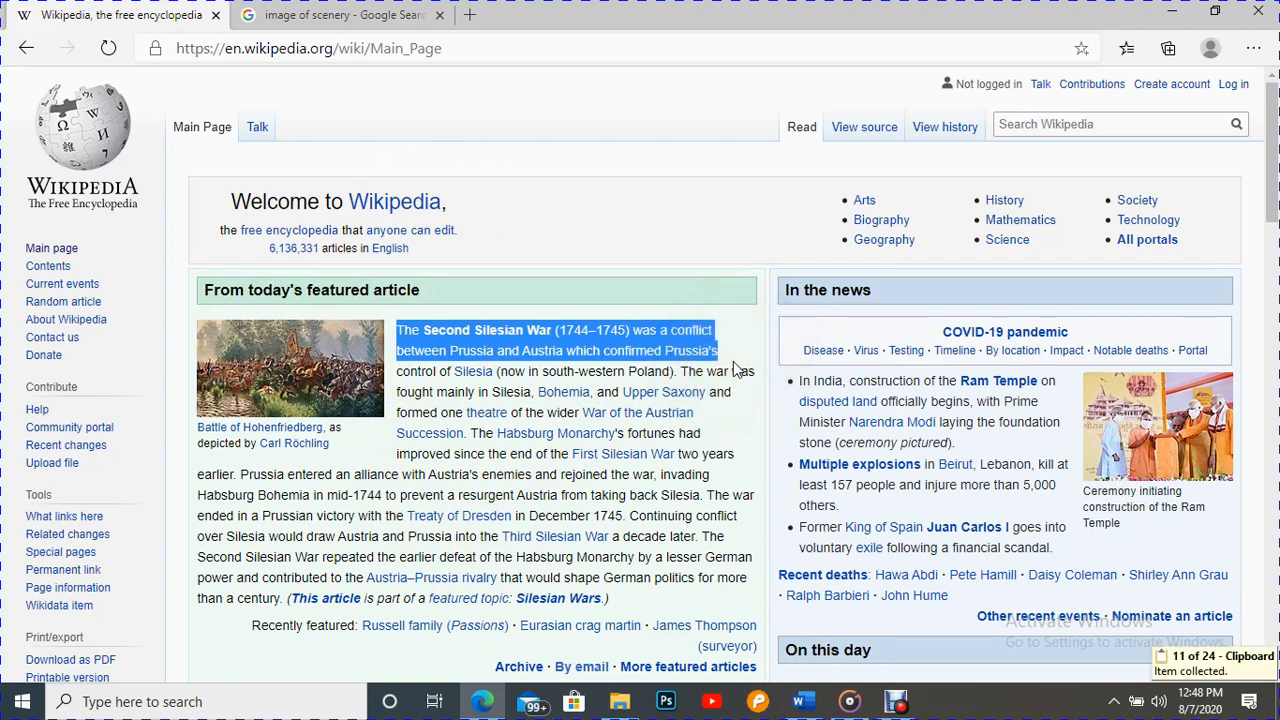
{"action": "scroll", "scroll_direction": "down", "scroll_amount": 3}
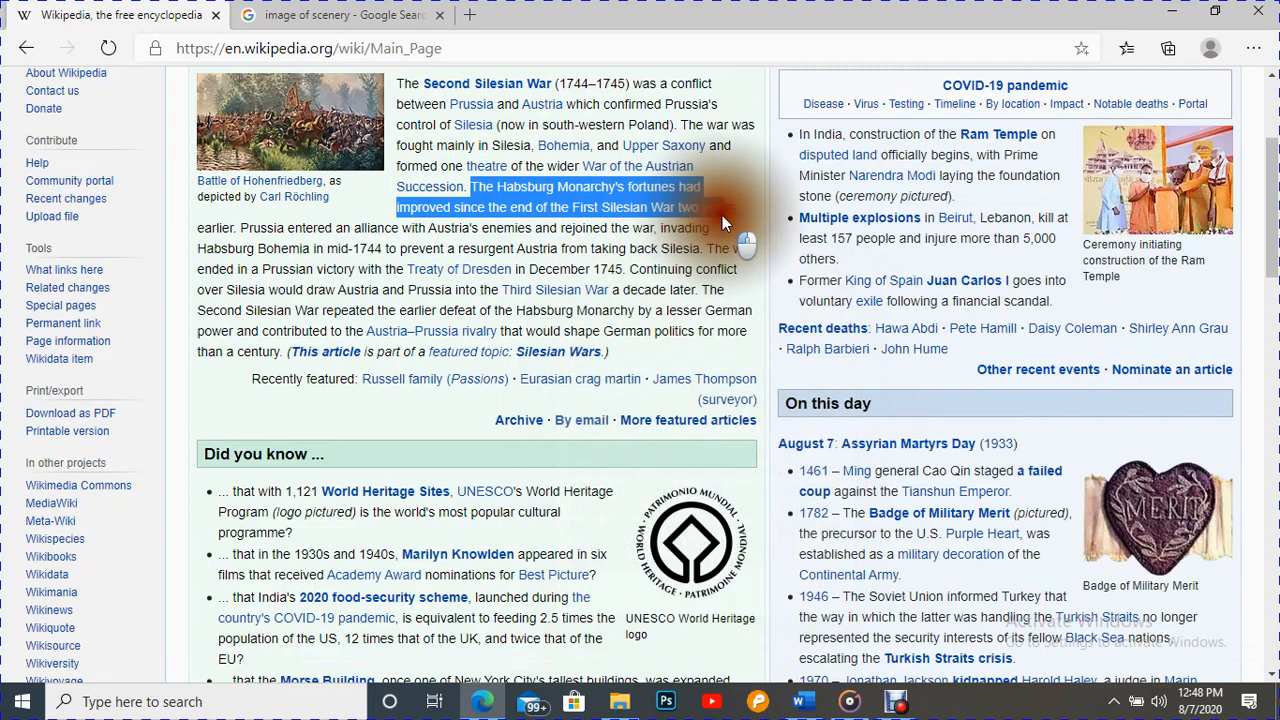
{"action": "left_click_drag", "start_coordinate": [695, 207], "coordinate": [730, 207]}
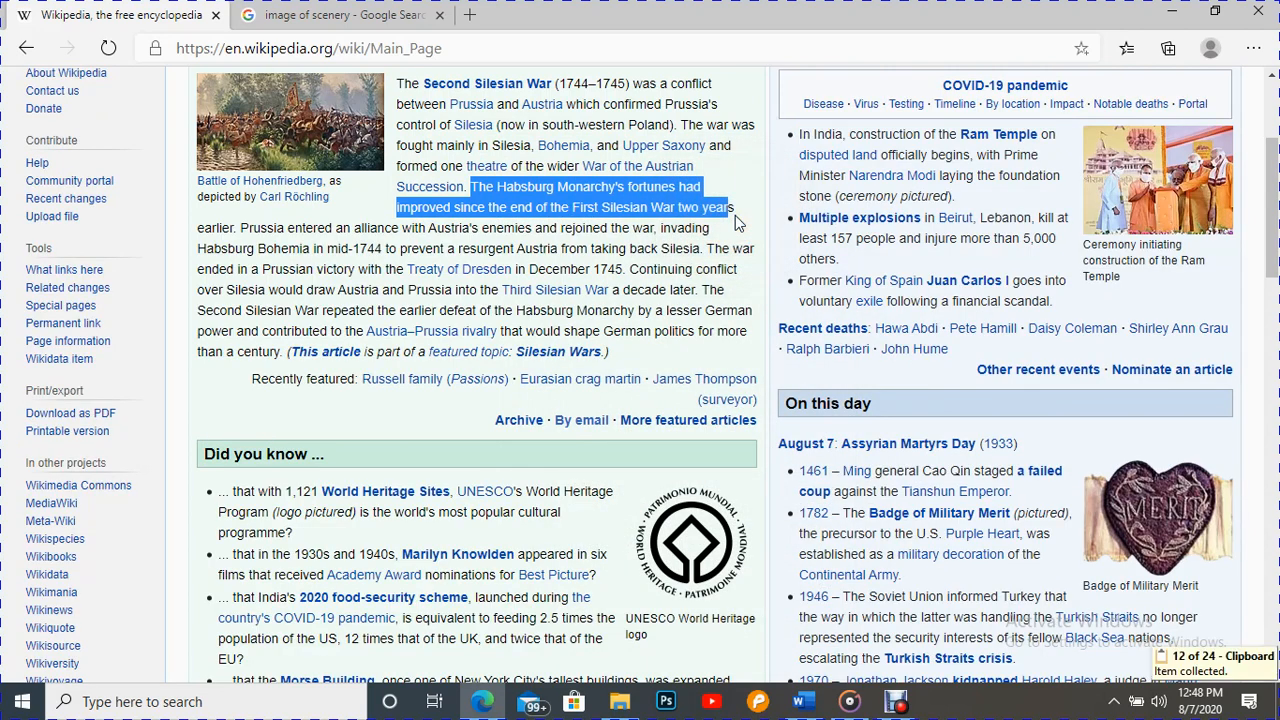
{"action": "scroll", "scroll_direction": "down", "scroll_amount": 3}
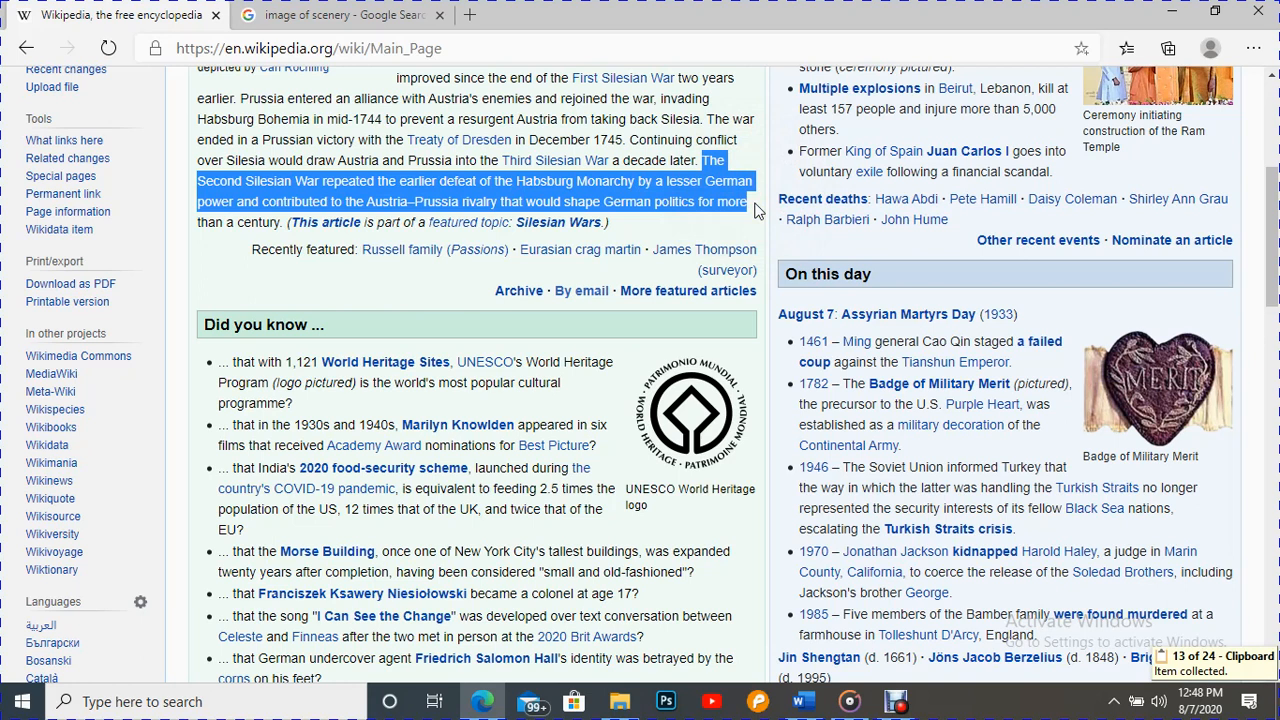
{"action": "mouse_move", "coordinate": [638, 487]}
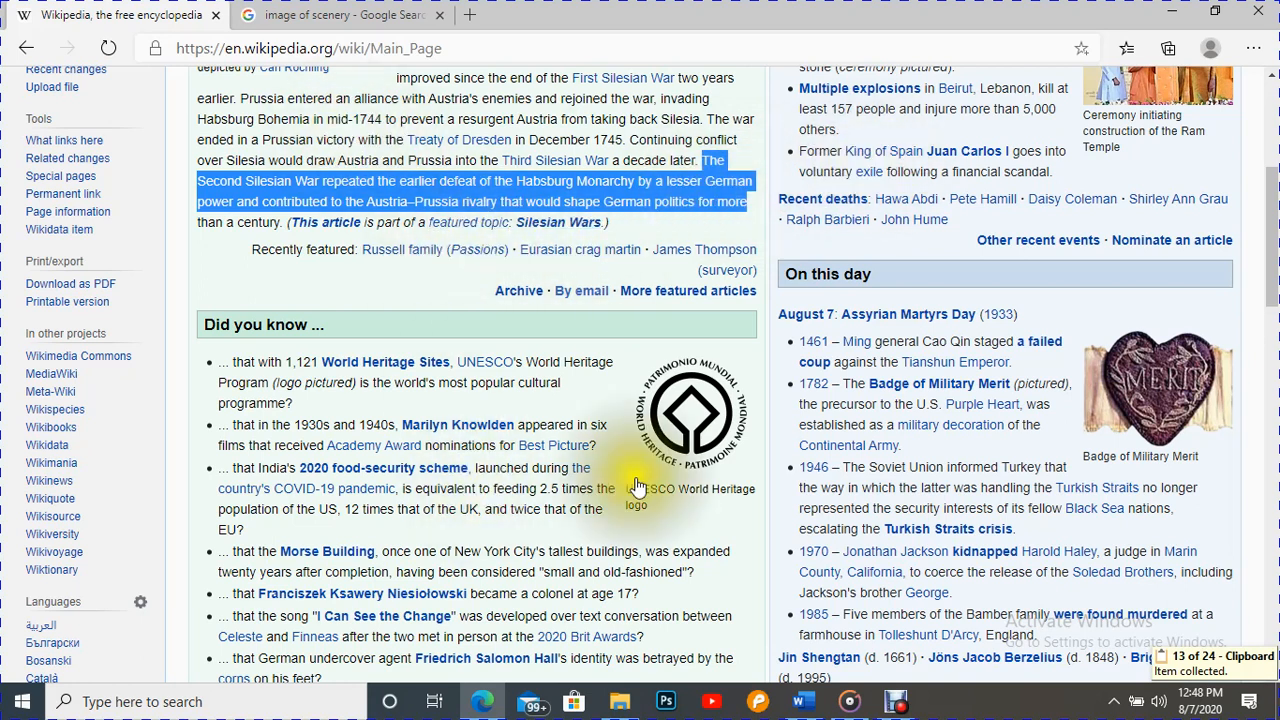
{"action": "left_click", "coordinate": [800, 700]}
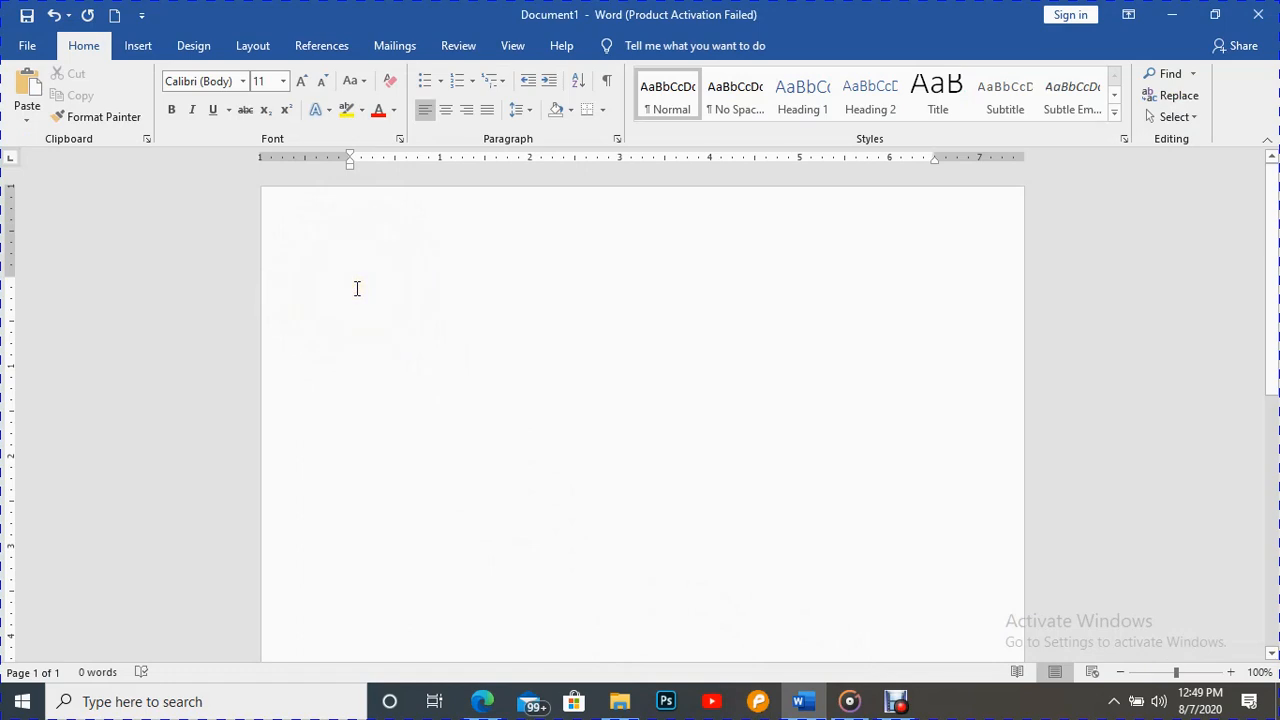
Paste the copied Second Silesian War sentence into the blank document
{"action": "key", "text": "ctrl+v"}
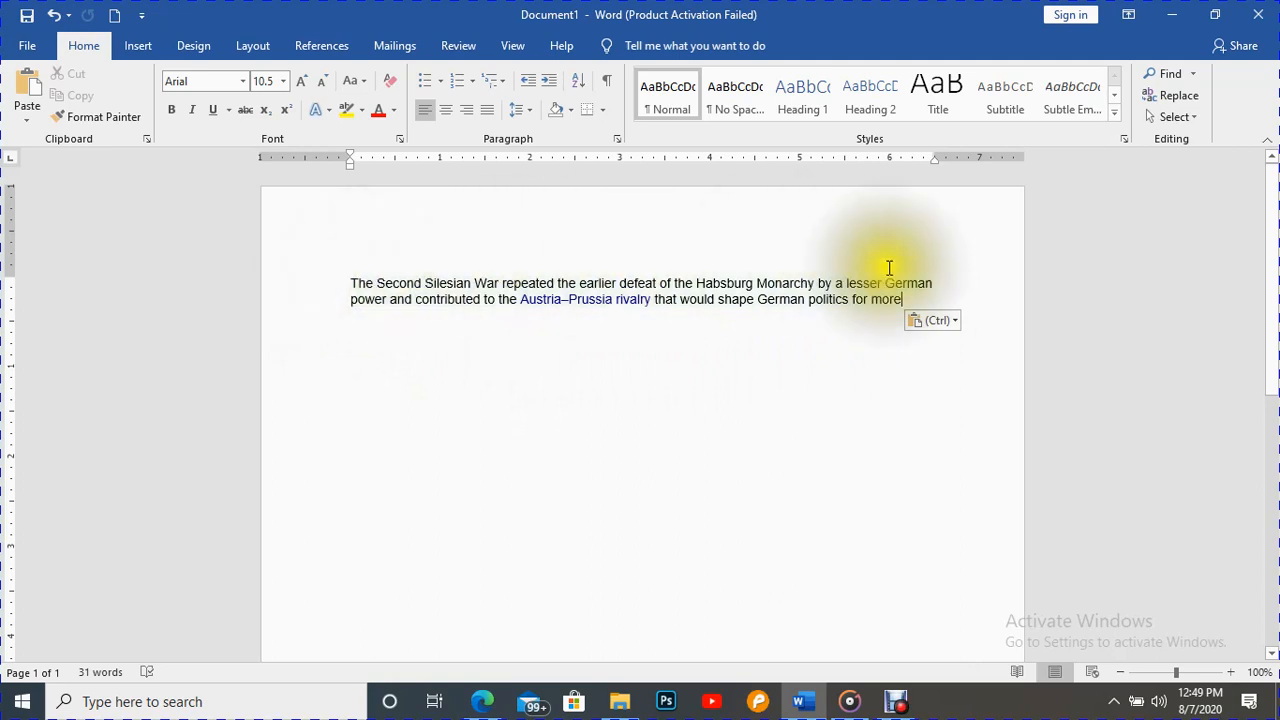
{"action": "mouse_move", "coordinate": [716, 267]}
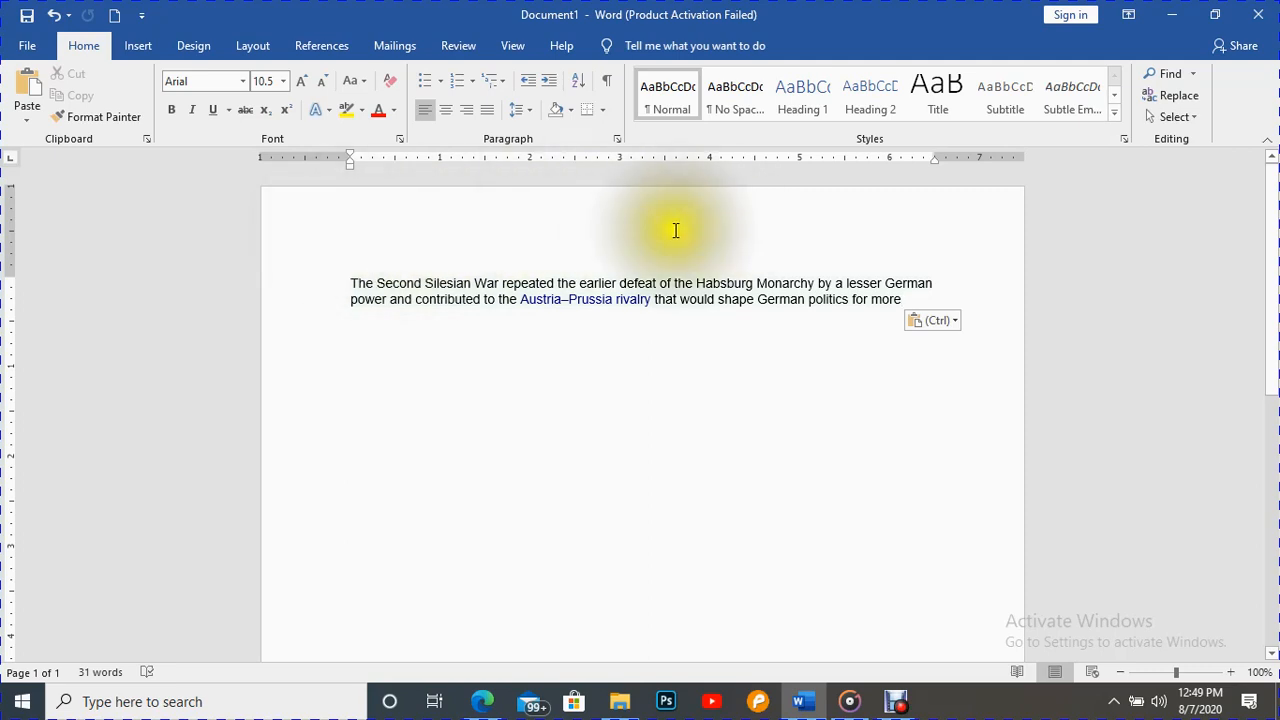
{"action": "mouse_move", "coordinate": [365, 318]}
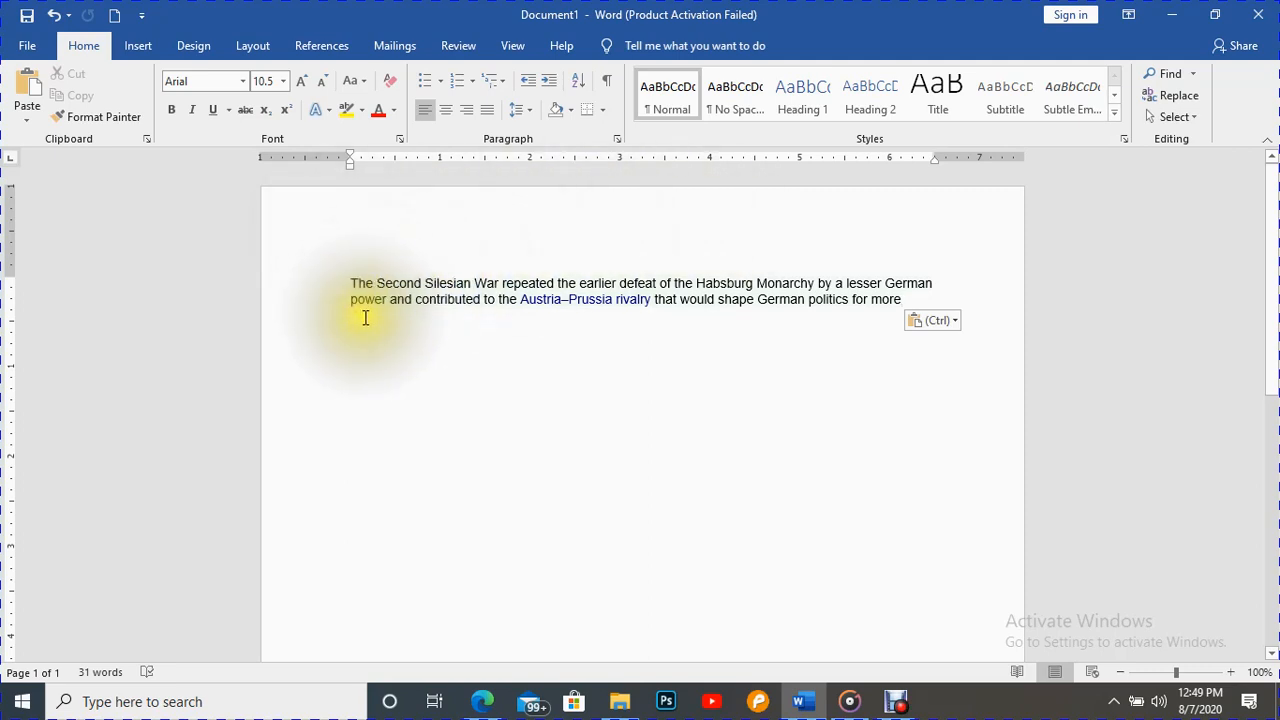
{"action": "mouse_move", "coordinate": [486, 268]}
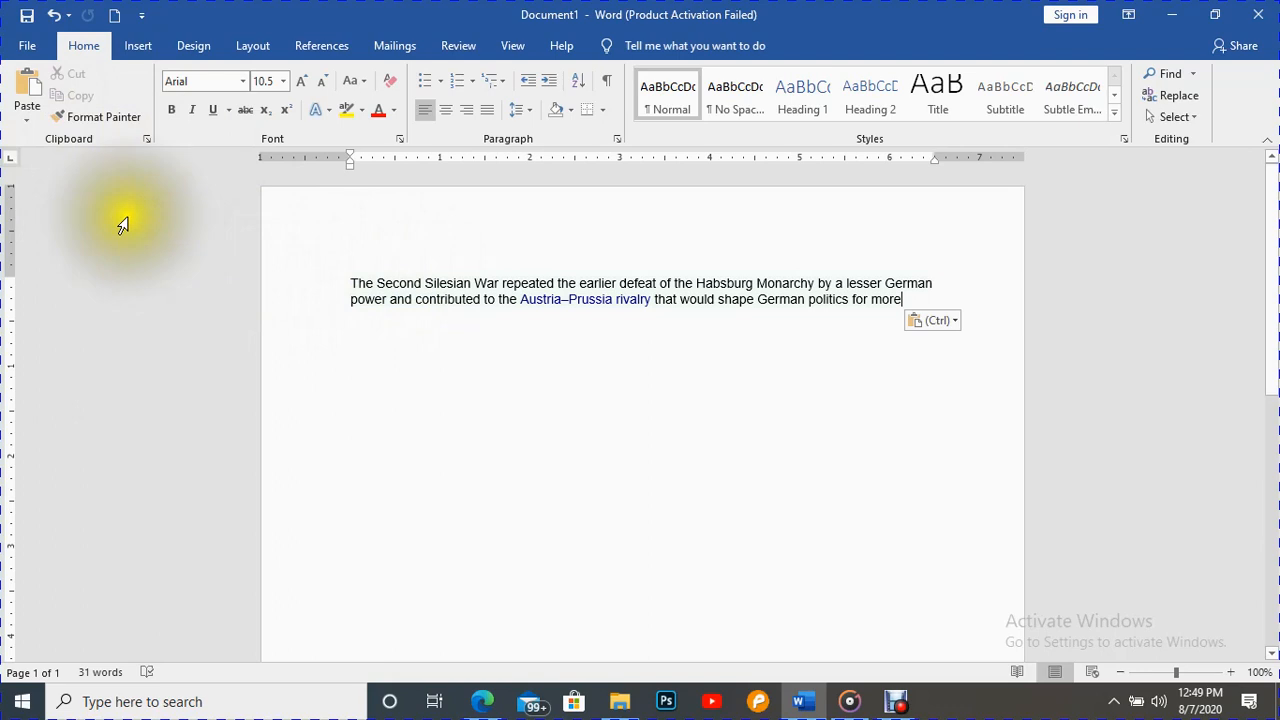
{"action": "mouse_move", "coordinate": [470, 359]}
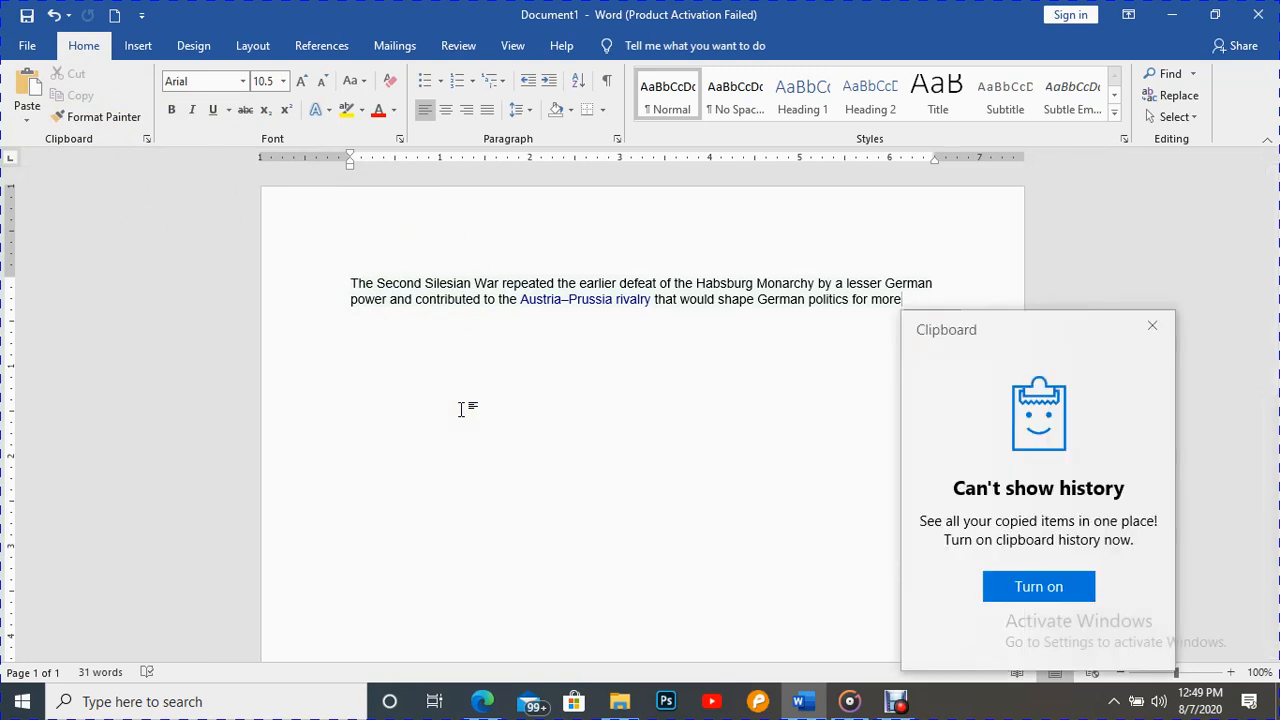
{"action": "mouse_move", "coordinate": [965, 348]}
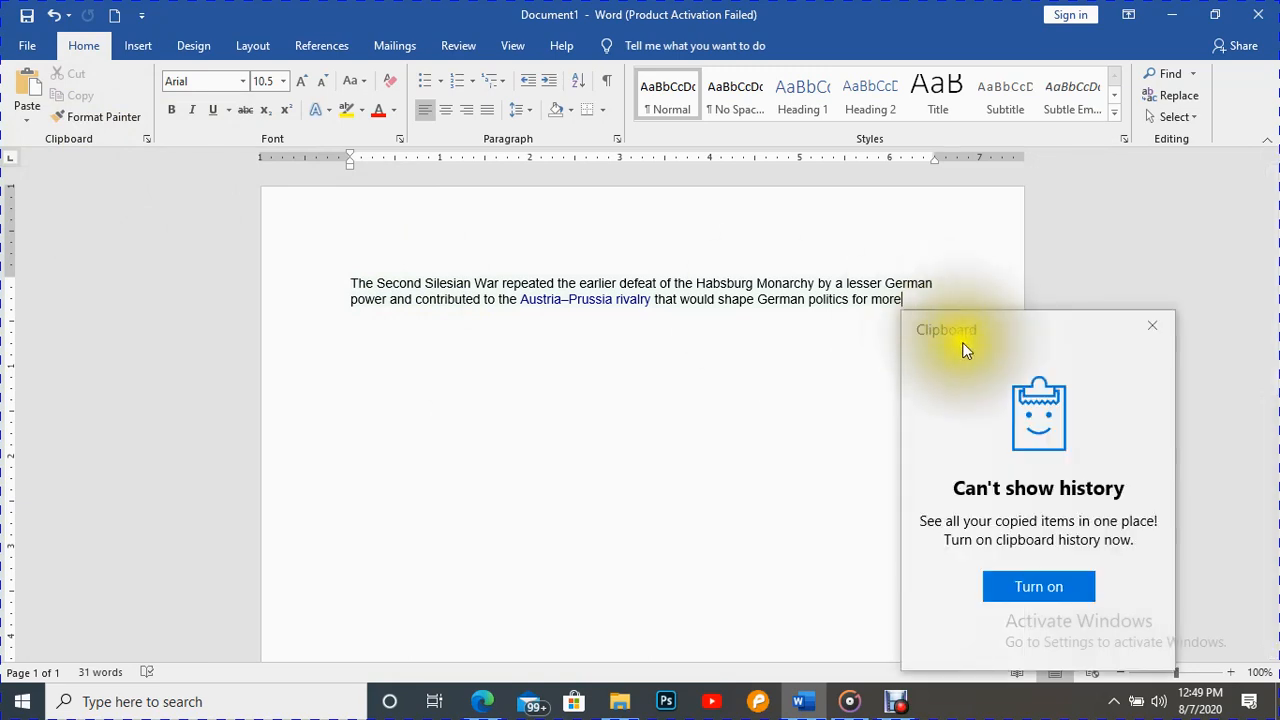
{"action": "mouse_move", "coordinate": [950, 565]}
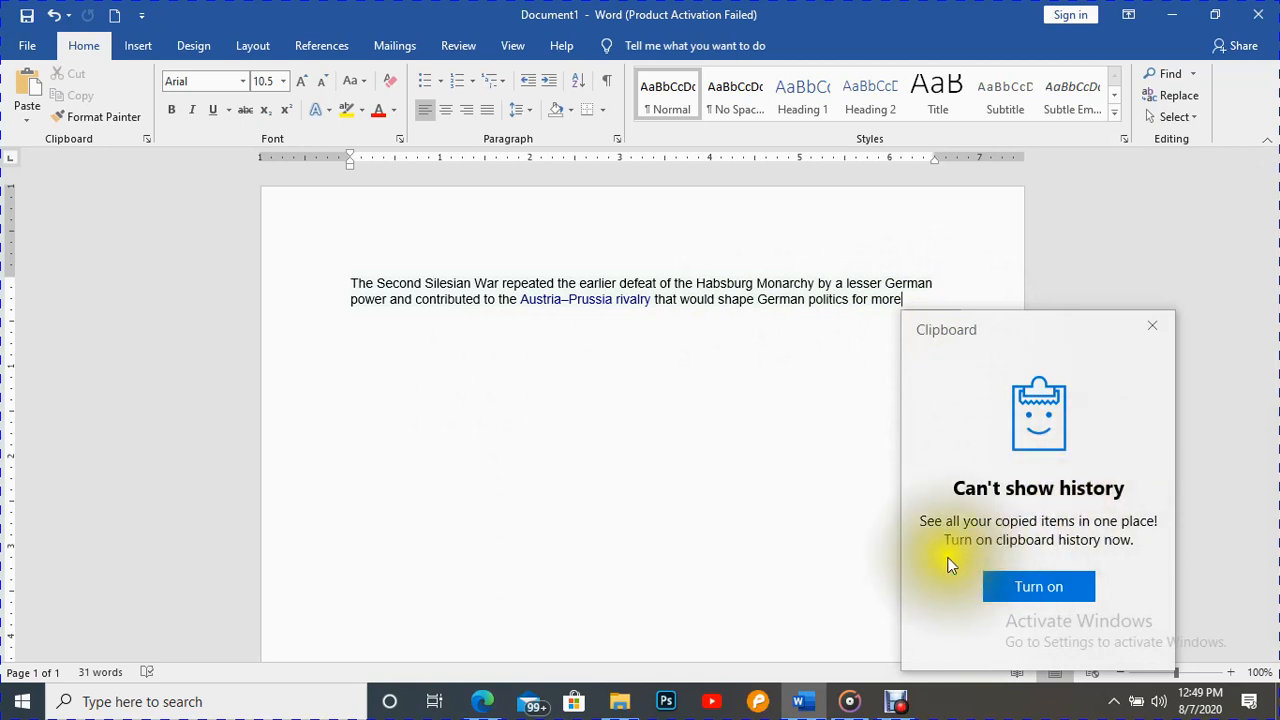
{"action": "mouse_move", "coordinate": [1095, 525]}
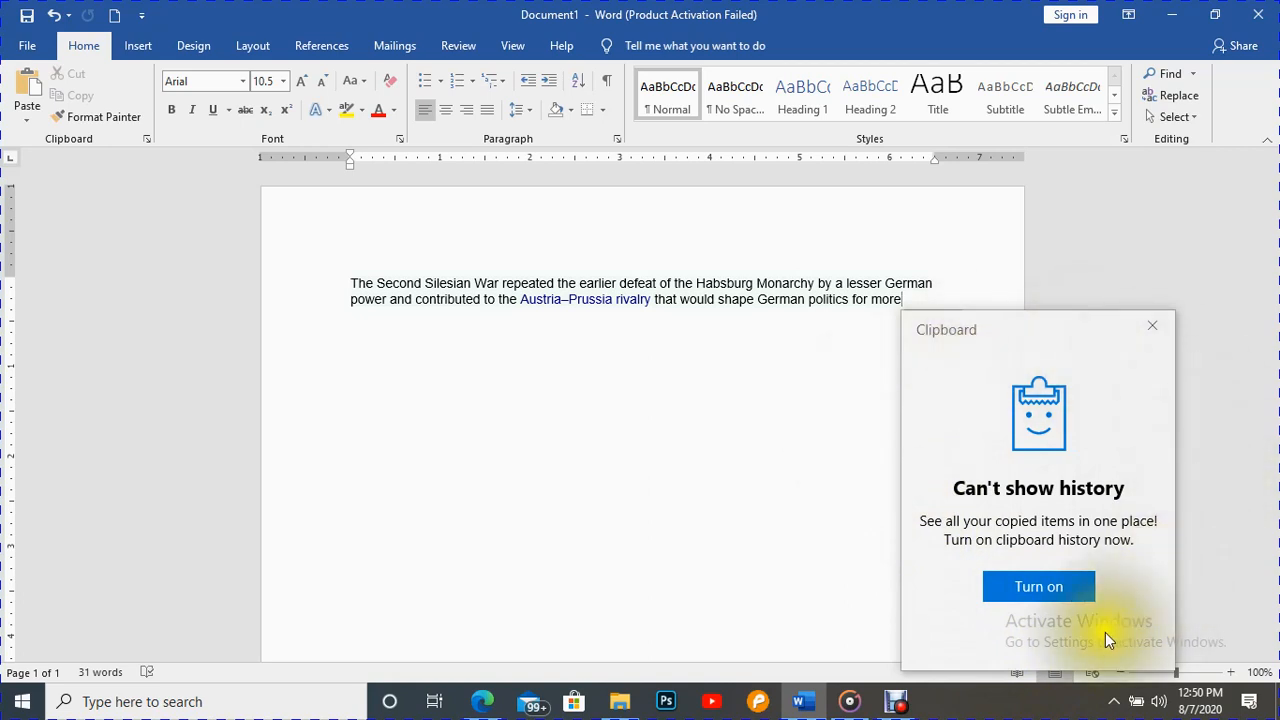
{"action": "mouse_move", "coordinate": [1032, 472]}
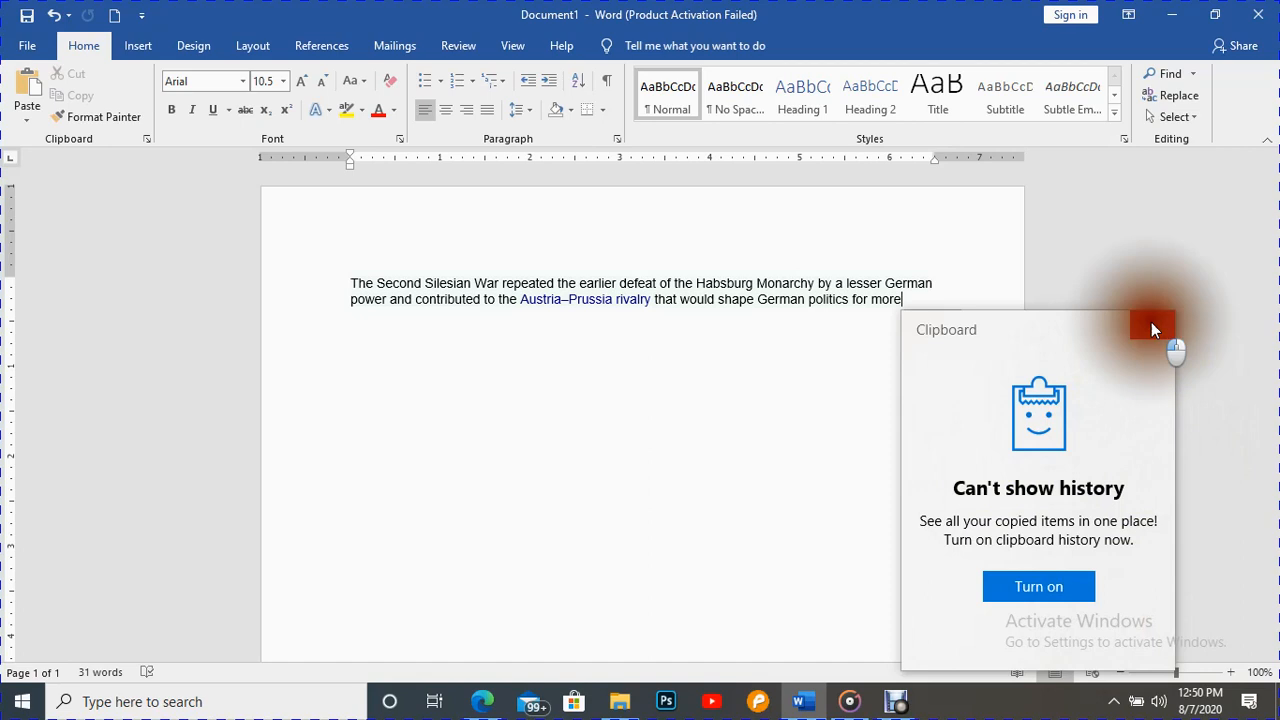
{"action": "left_click", "coordinate": [1153, 323]}
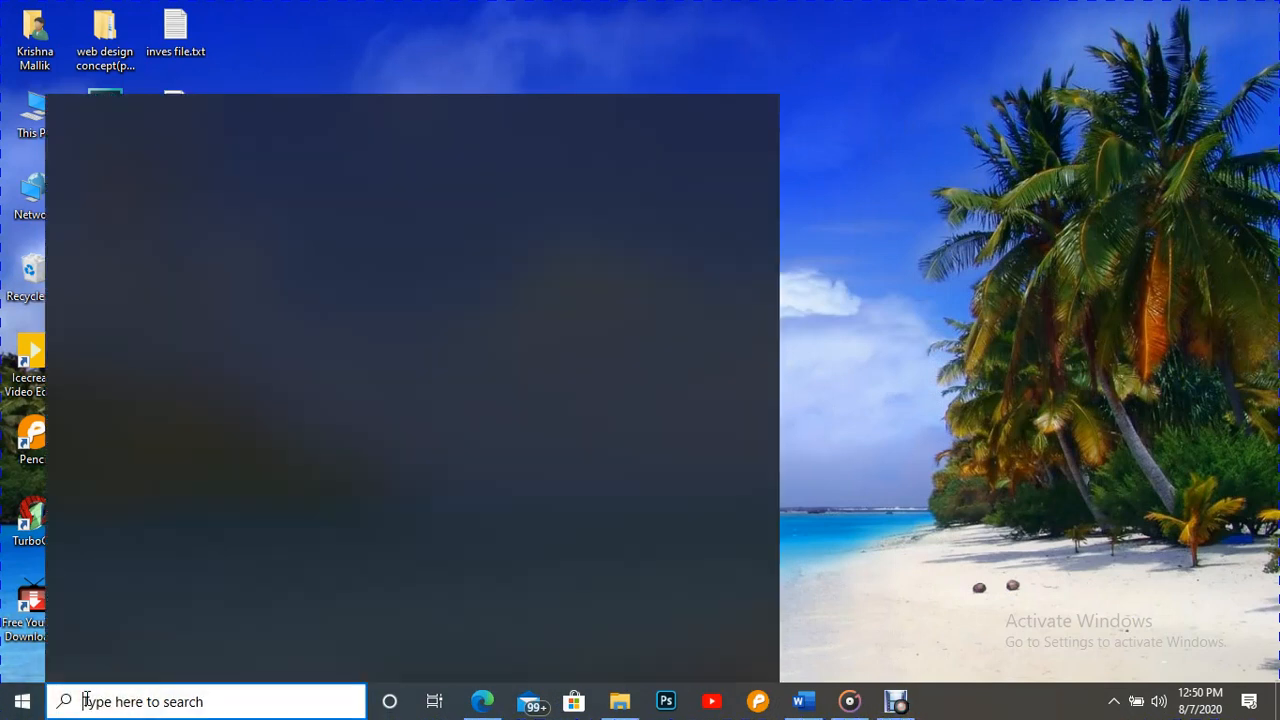
Search 'see', launch Settings, and open the System > Clipboard page
{"action": "type", "text": "se"}
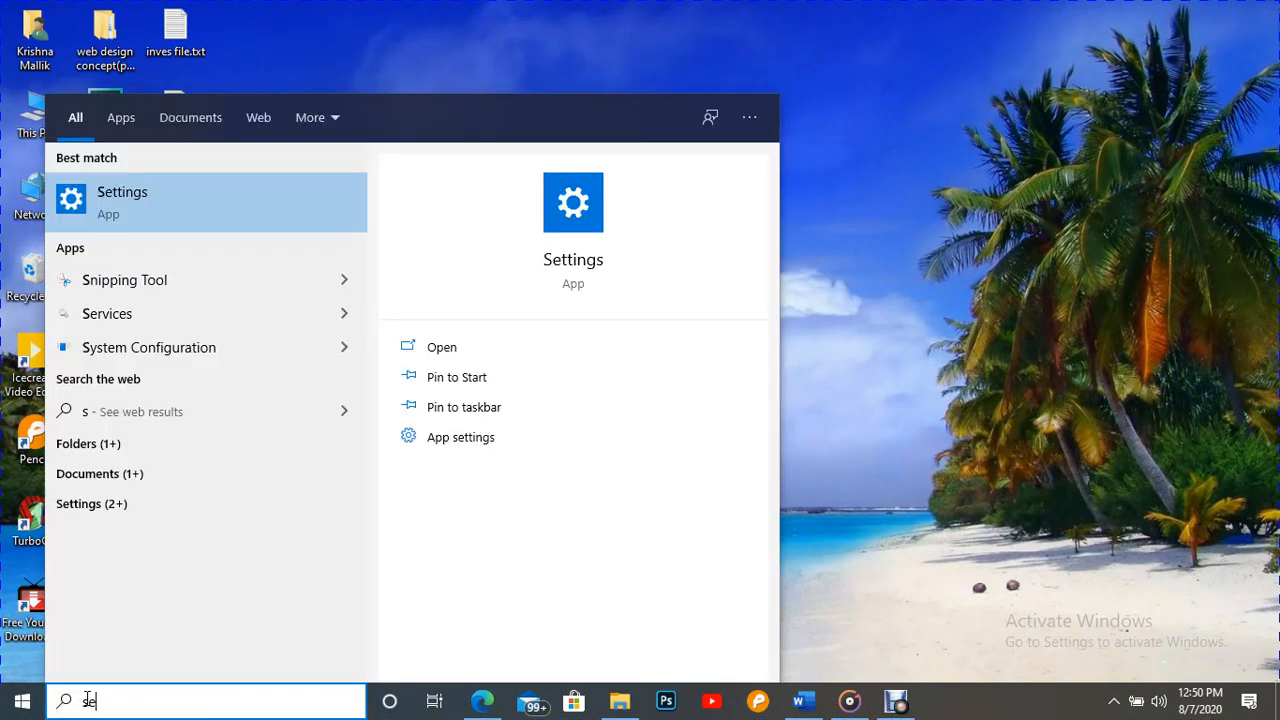
{"action": "type", "text": "e"}
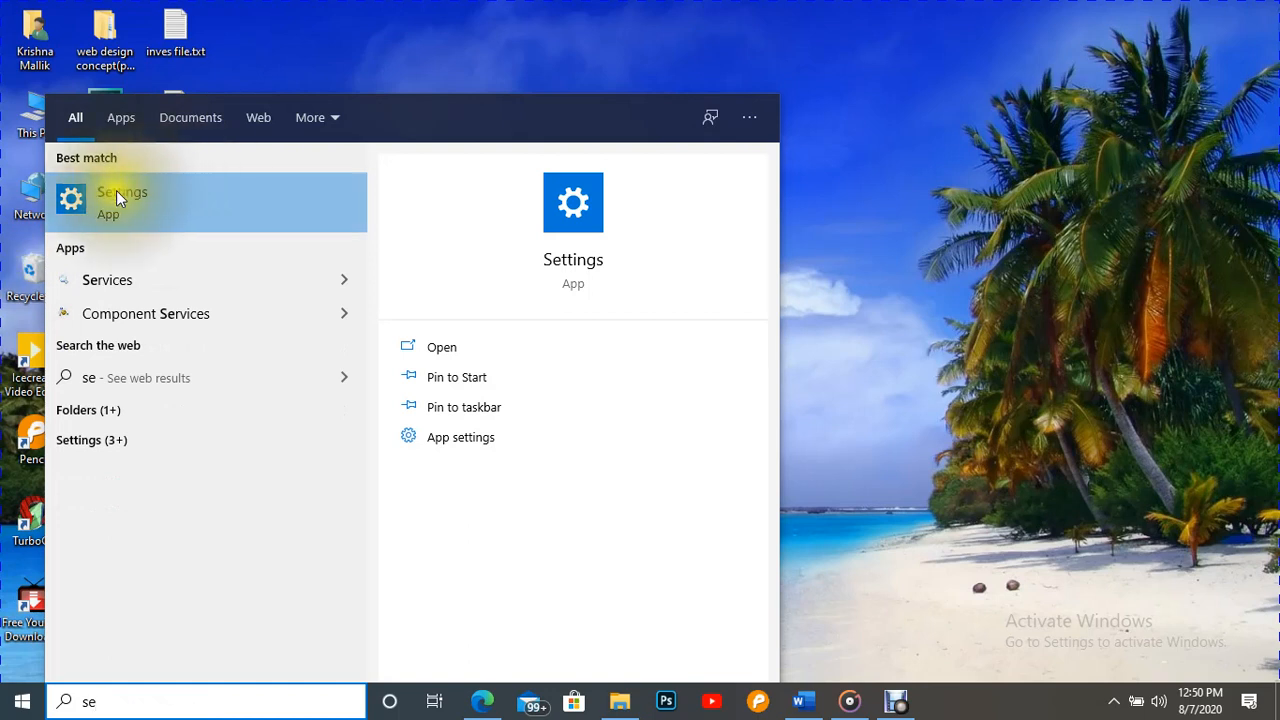
{"action": "left_click", "coordinate": [120, 200]}
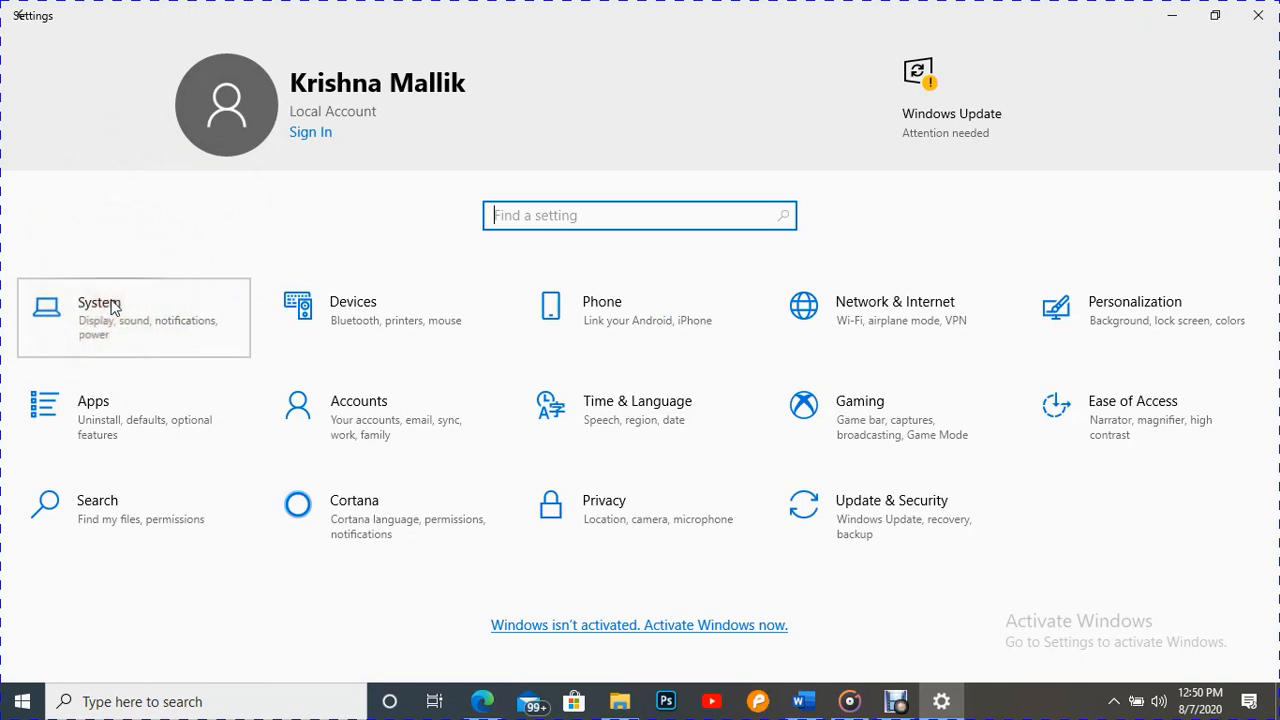
{"action": "left_click", "coordinate": [93, 302]}
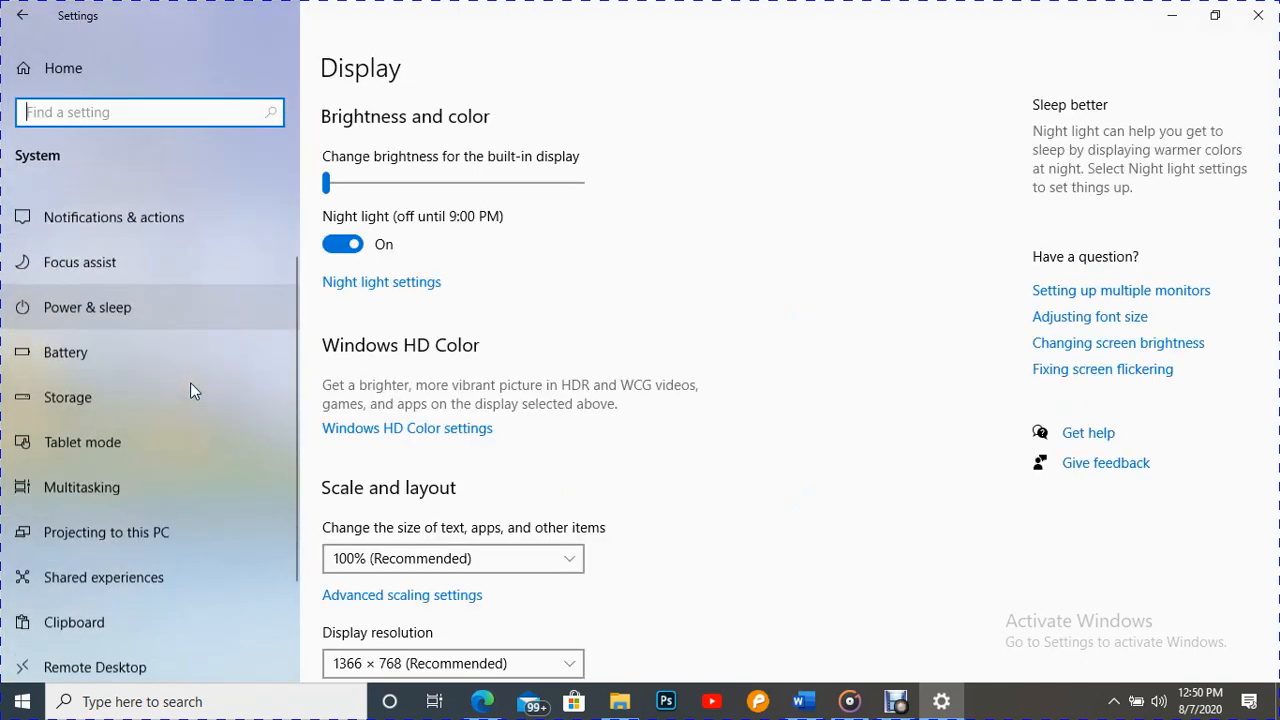
{"action": "scroll", "scroll_direction": "down", "scroll_amount": 3}
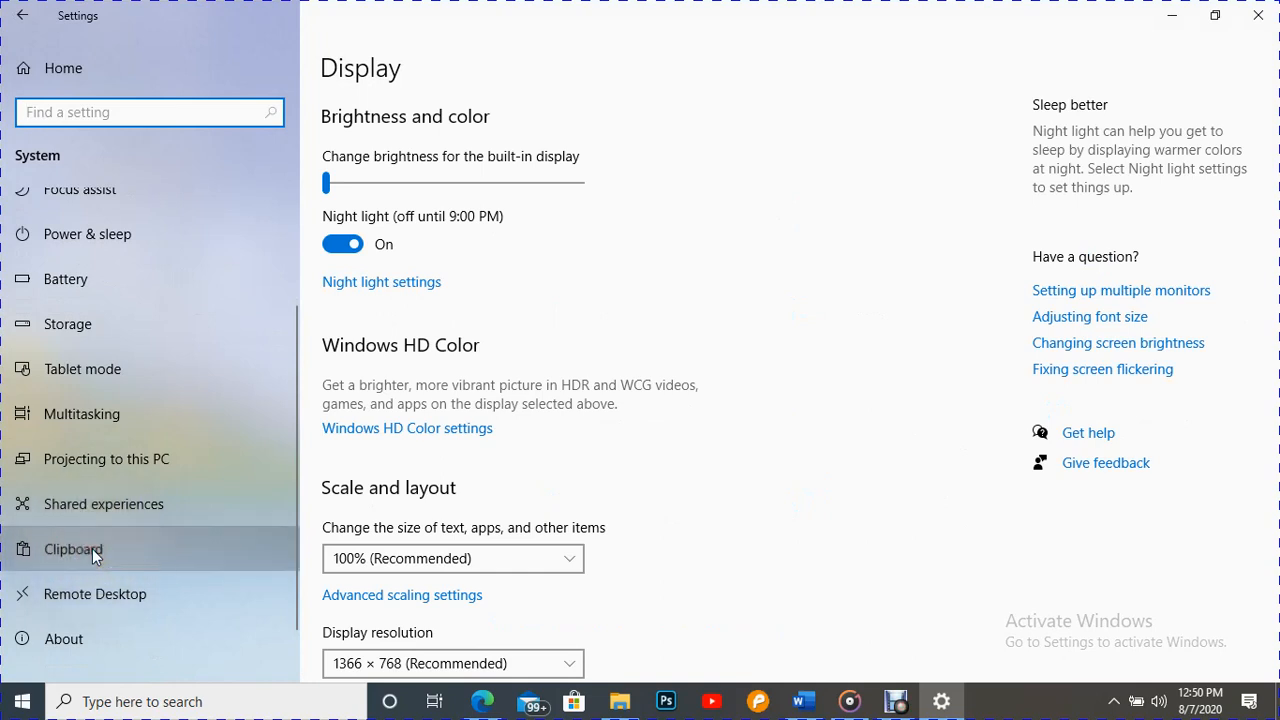
{"action": "left_click", "coordinate": [73, 548]}
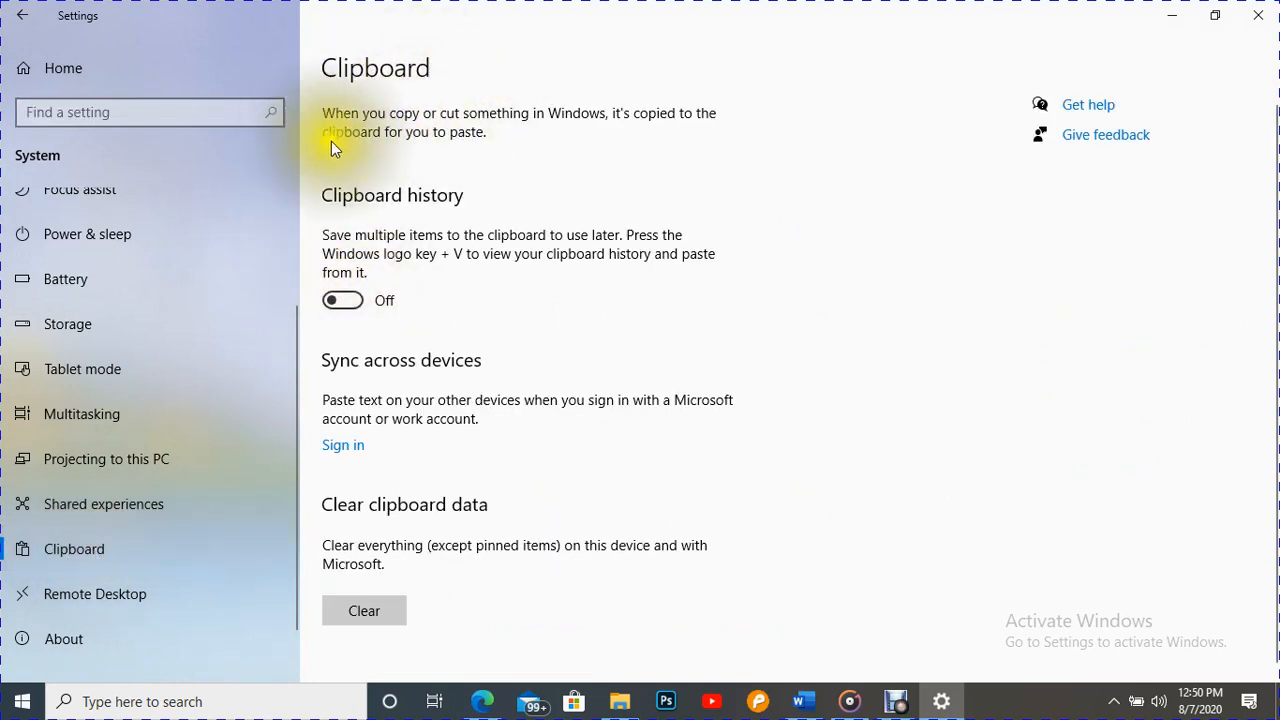
{"action": "mouse_move", "coordinate": [585, 118]}
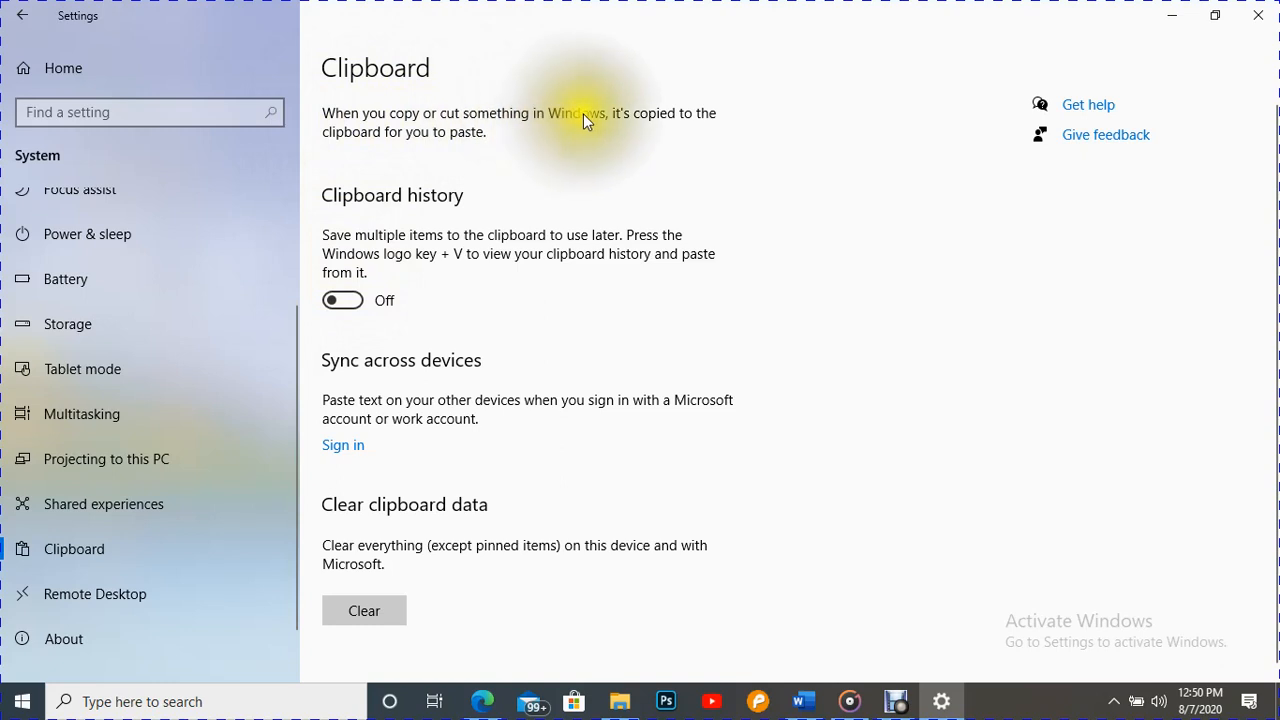
{"action": "mouse_move", "coordinate": [452, 140]}
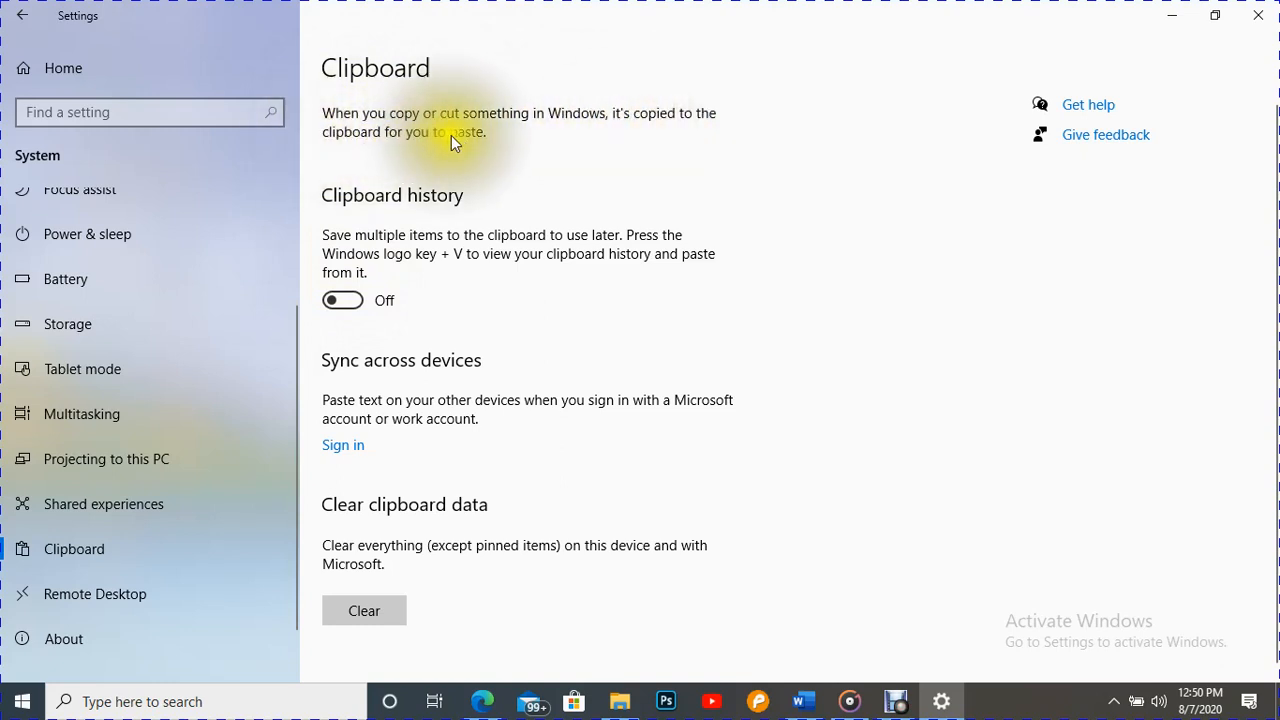
{"action": "mouse_move", "coordinate": [350, 220]}
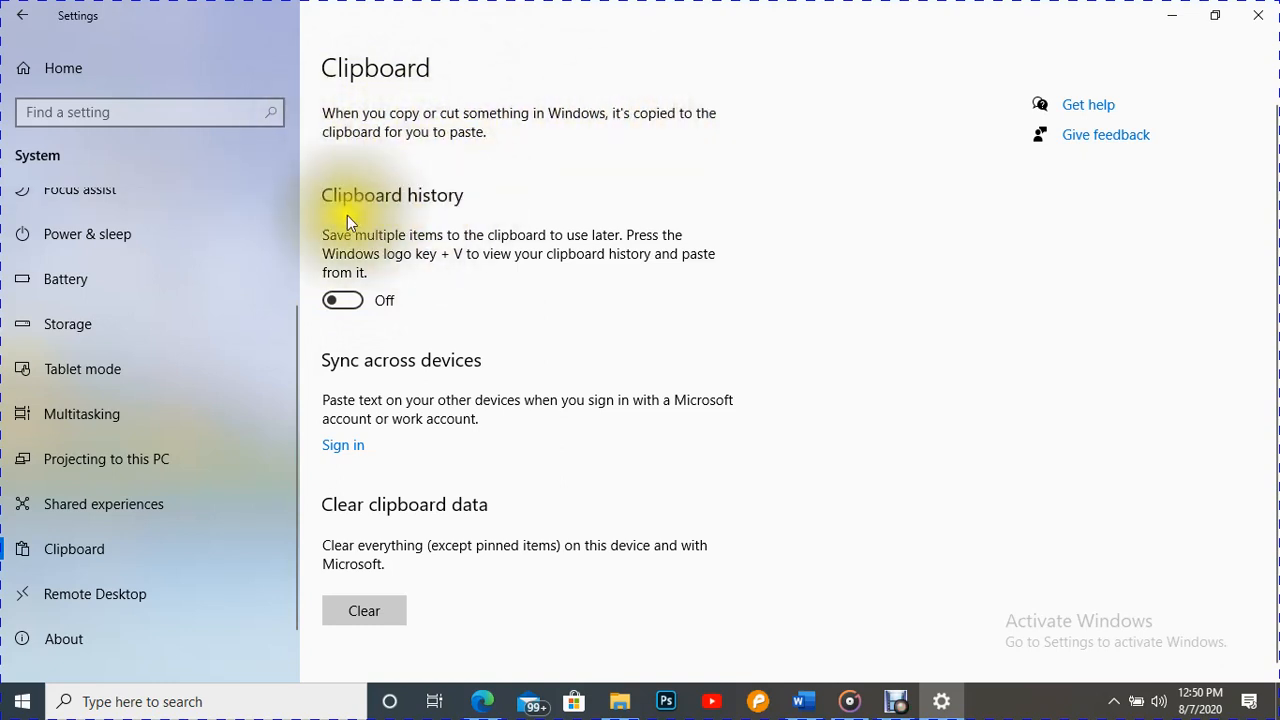
{"action": "mouse_move", "coordinate": [500, 243]}
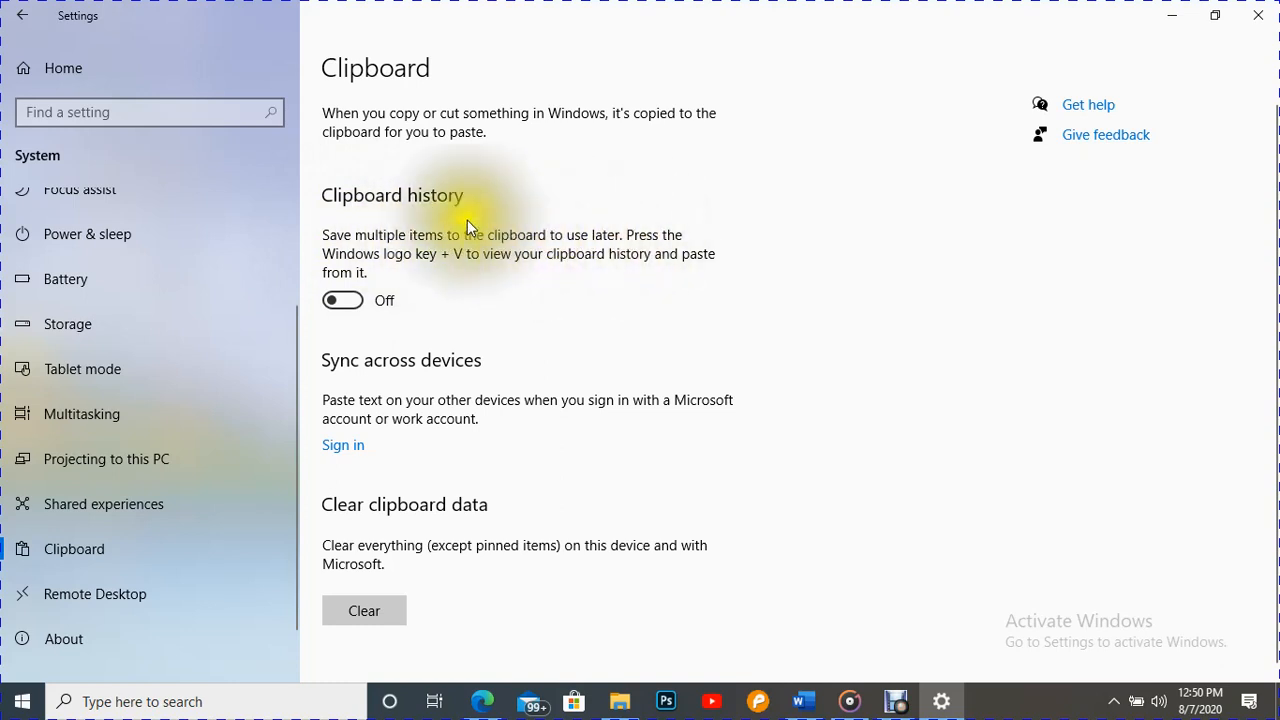
{"action": "mouse_move", "coordinate": [508, 237]}
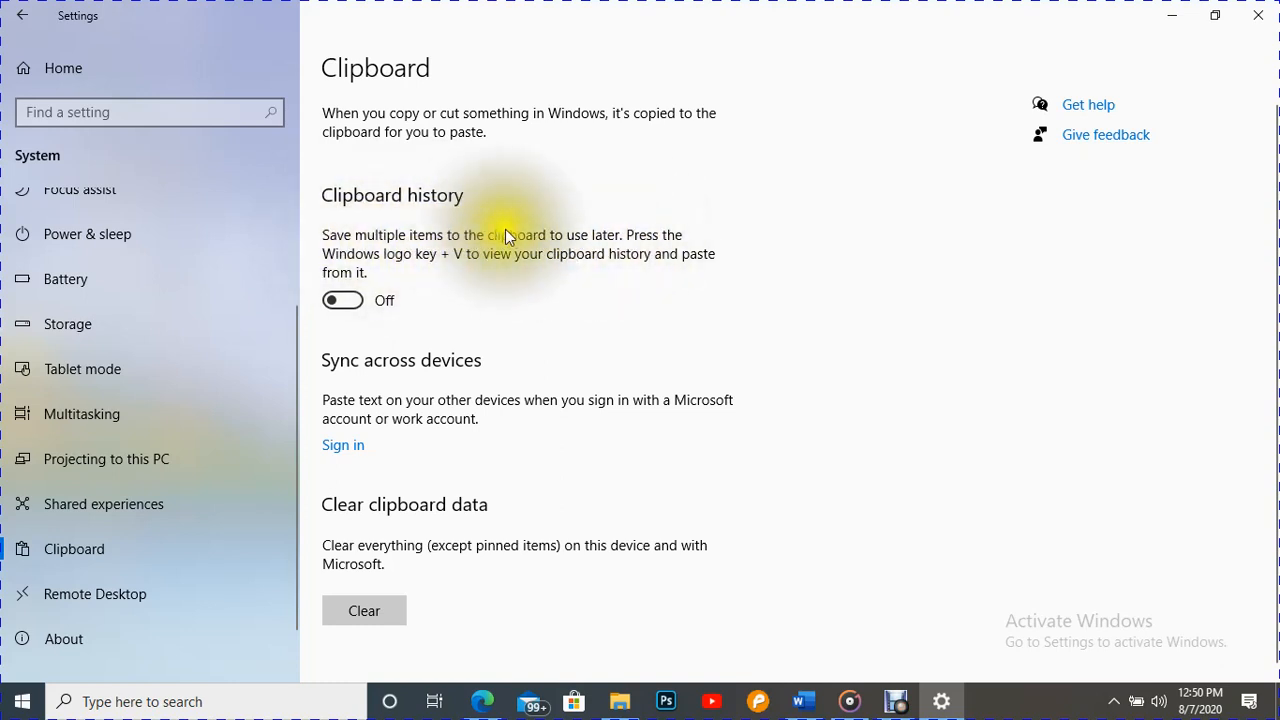
{"action": "mouse_move", "coordinate": [590, 245]}
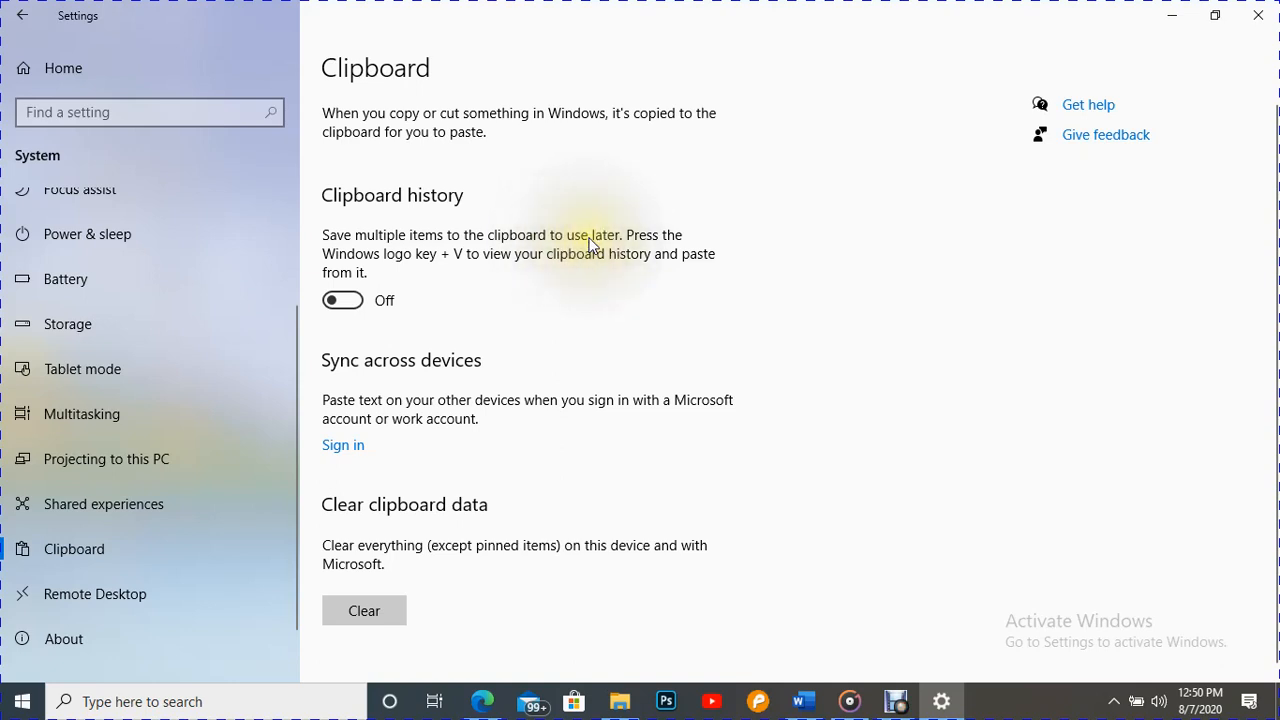
{"action": "mouse_move", "coordinate": [420, 220]}
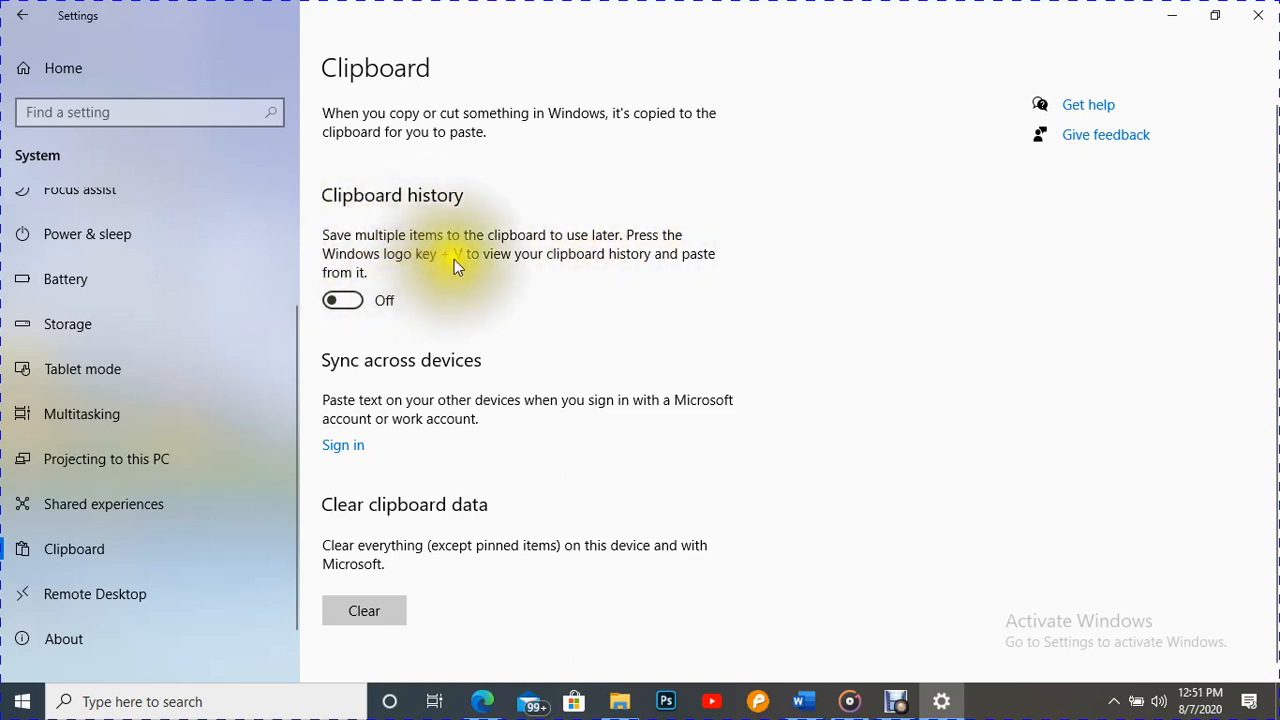
{"action": "mouse_move", "coordinate": [370, 340]}
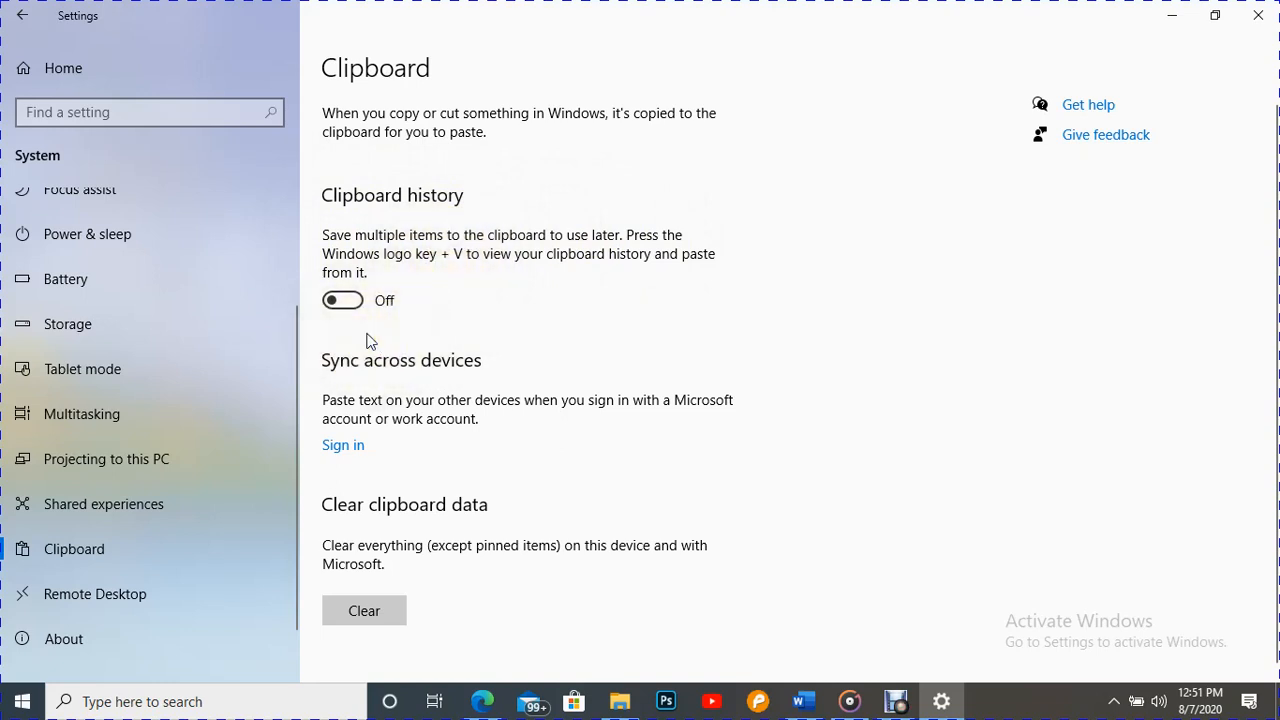
{"action": "mouse_move", "coordinate": [400, 368]}
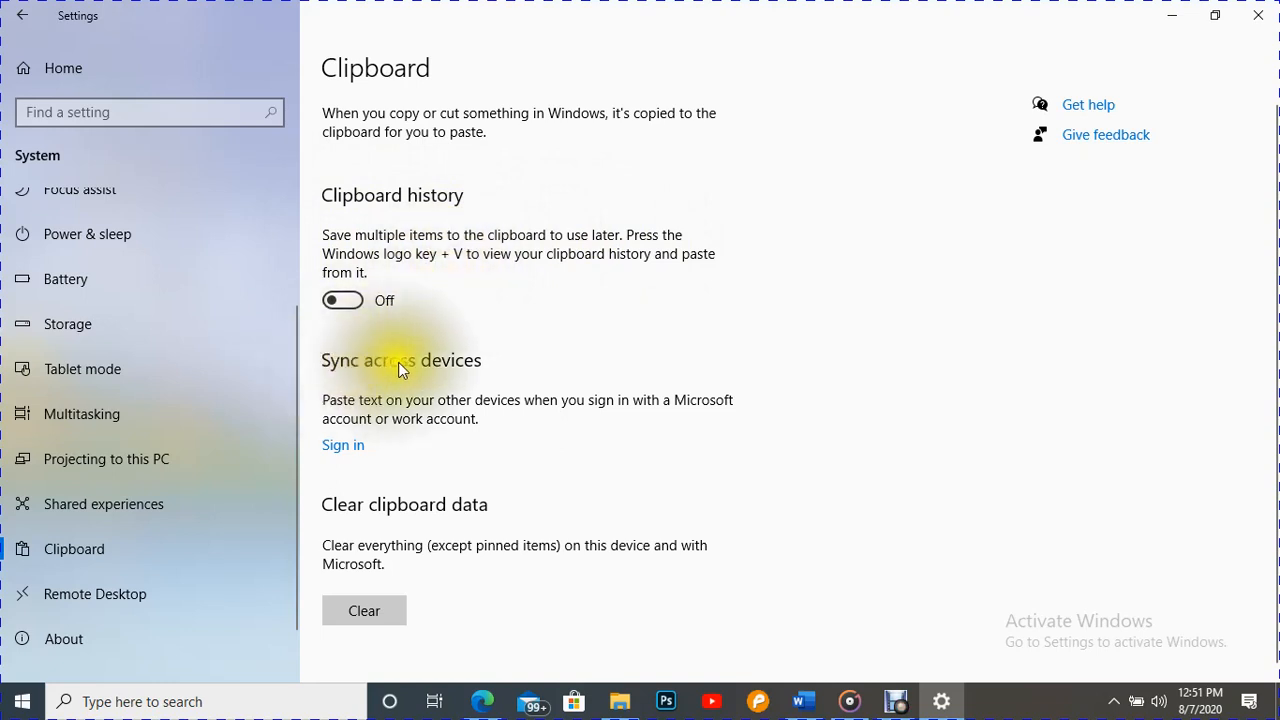
{"action": "mouse_move", "coordinate": [322, 418]}
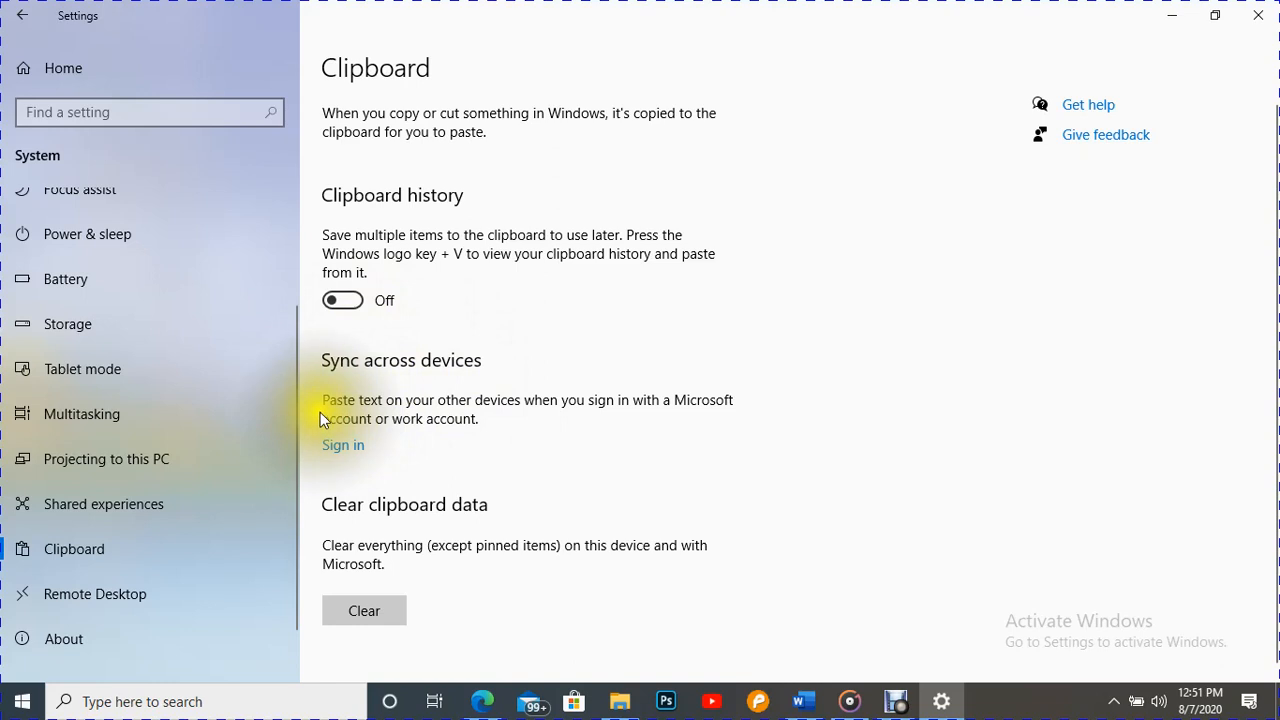
{"action": "mouse_move", "coordinate": [437, 408]}
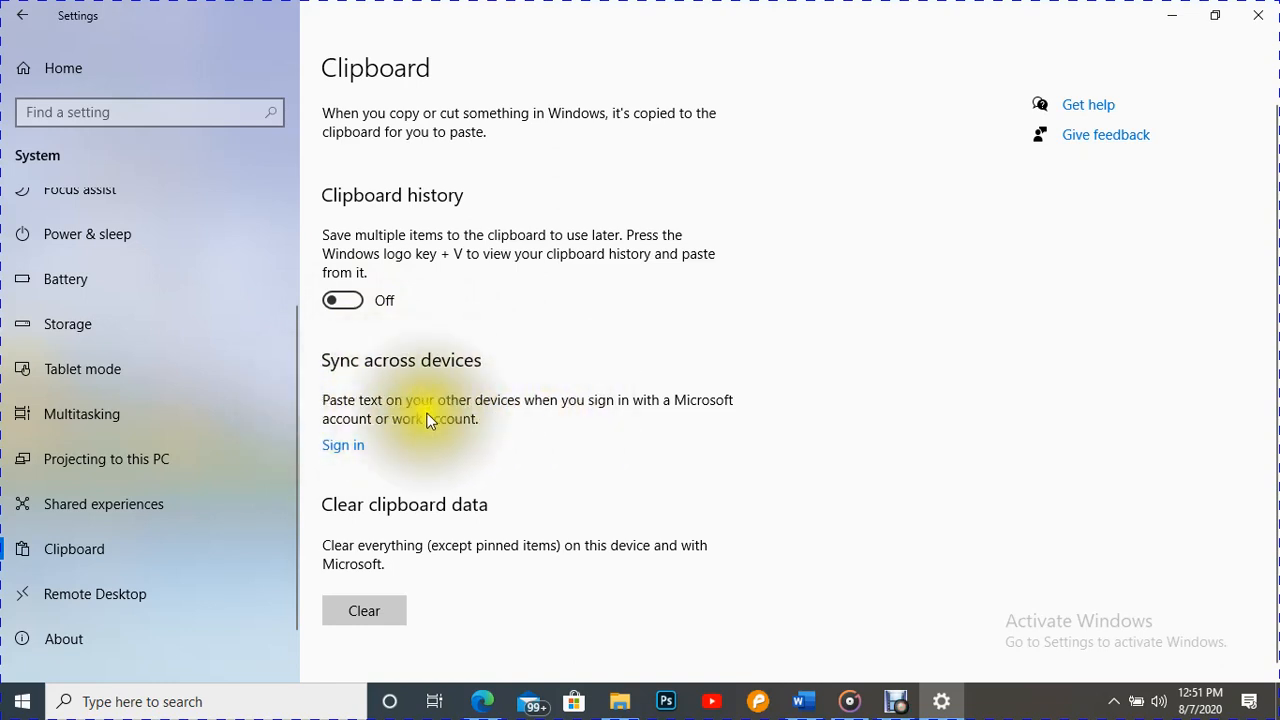
{"action": "mouse_move", "coordinate": [295, 240]}
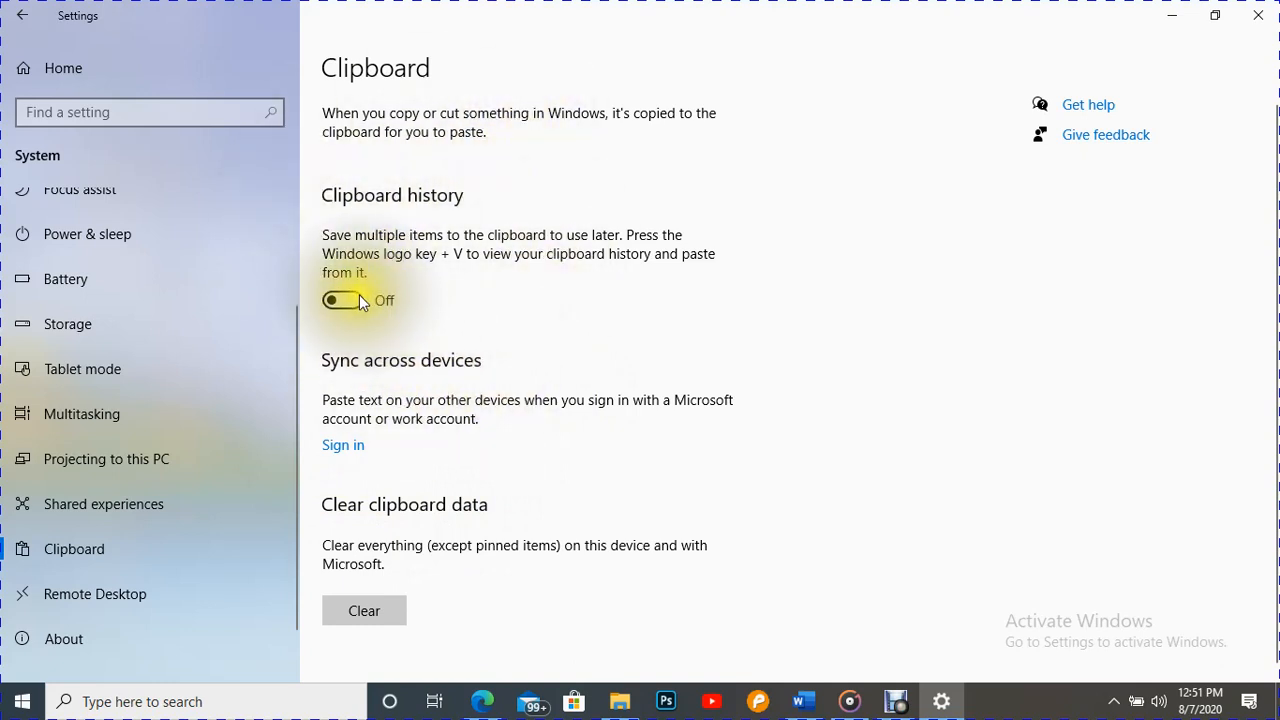
Switch Clipboard history on and close the Settings window
{"action": "left_click", "coordinate": [342, 300]}
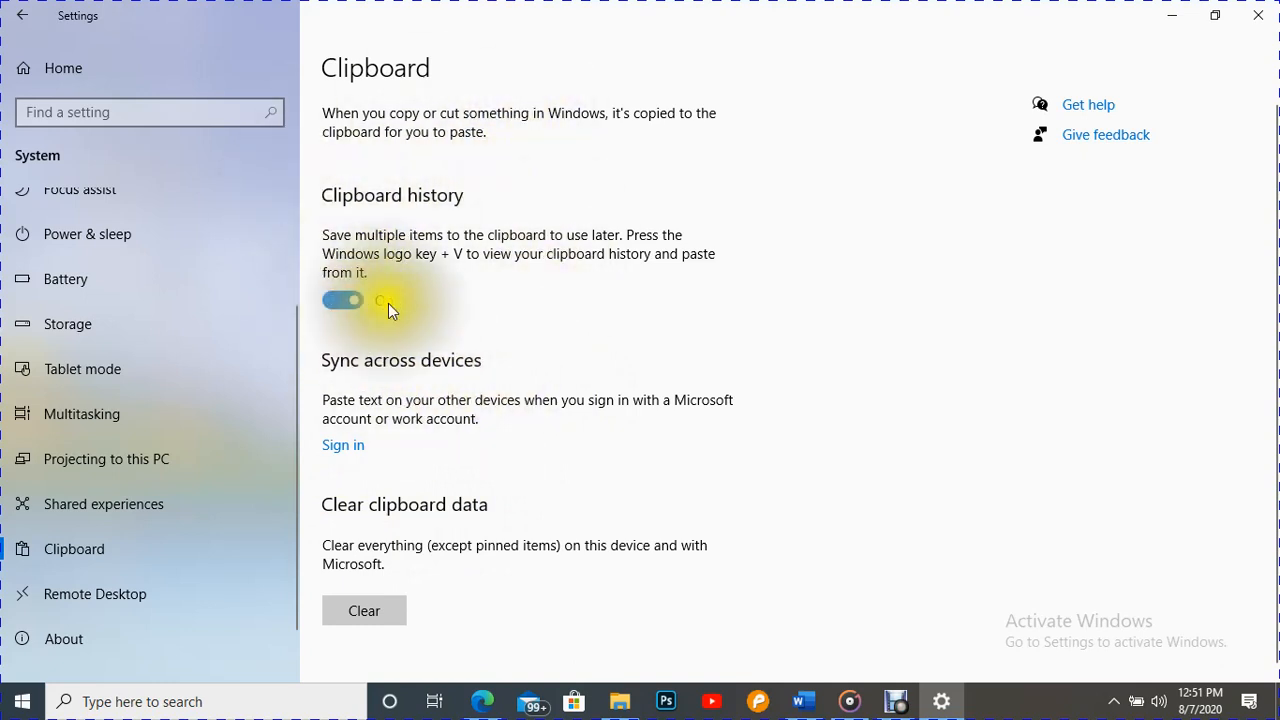
{"action": "left_click", "coordinate": [342, 300]}
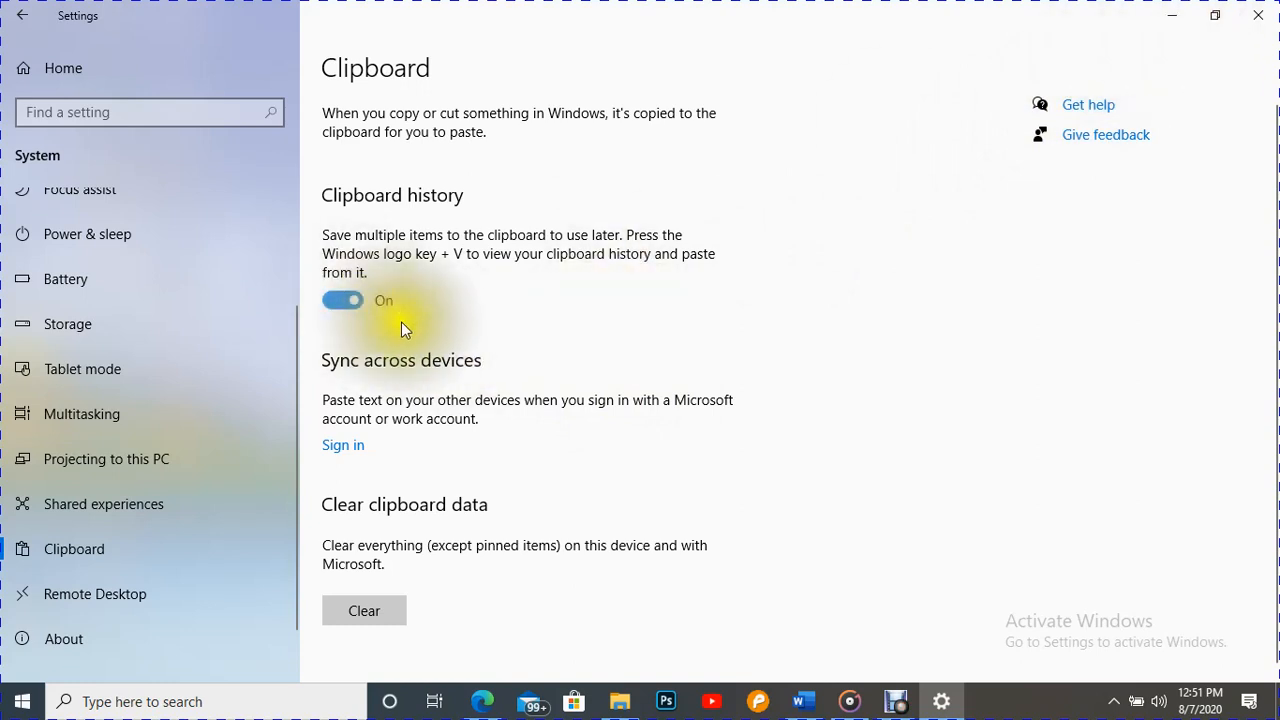
{"action": "mouse_move", "coordinate": [165, 360]}
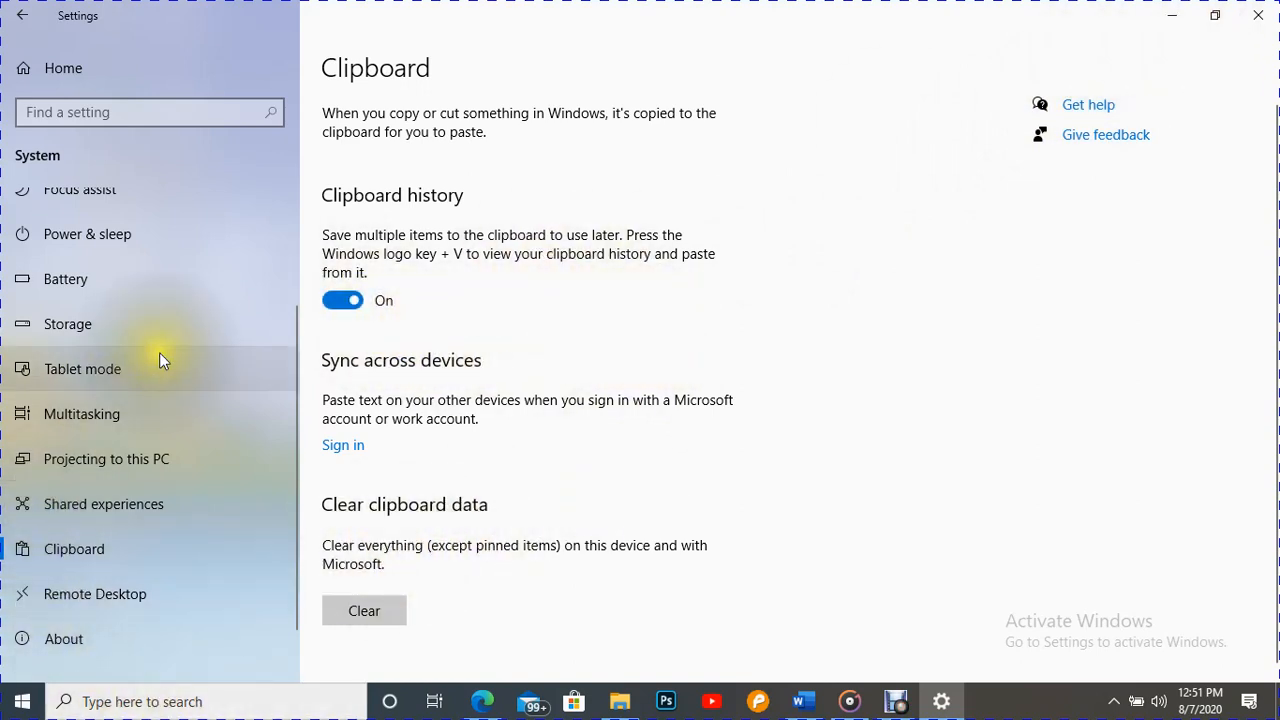
{"action": "mouse_move", "coordinate": [518, 80]}
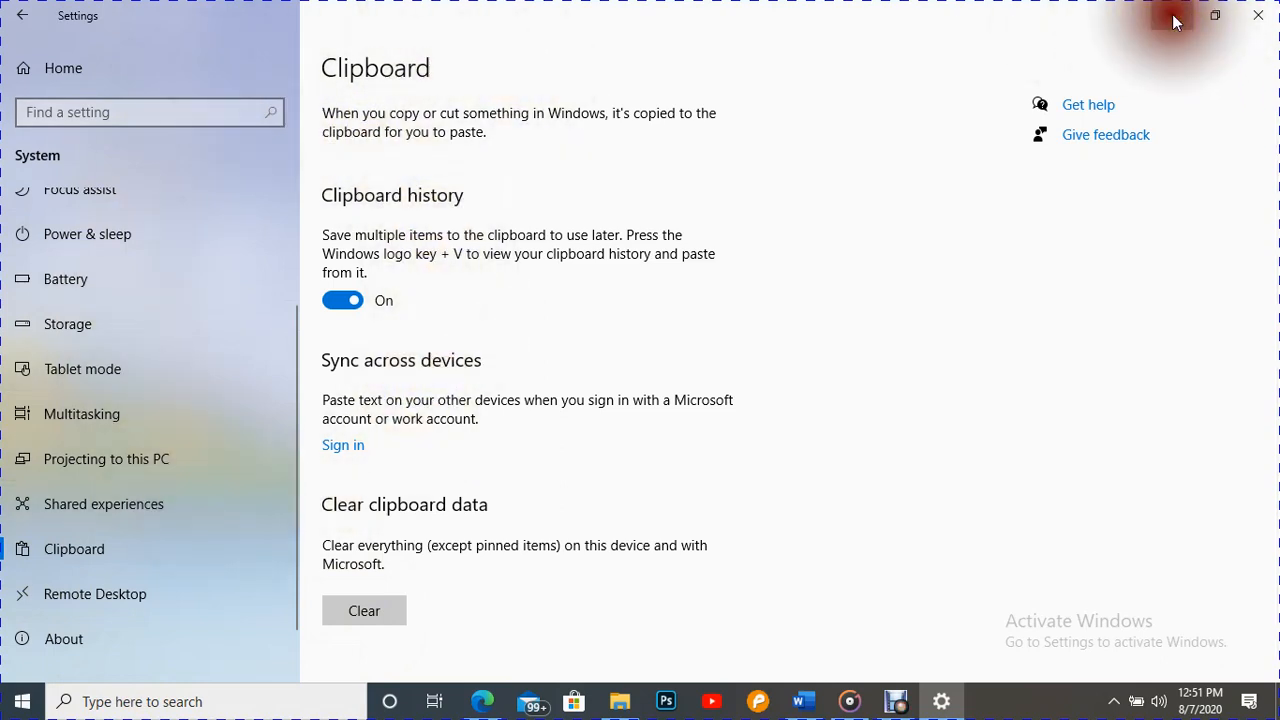
{"action": "left_click", "coordinate": [1257, 18]}
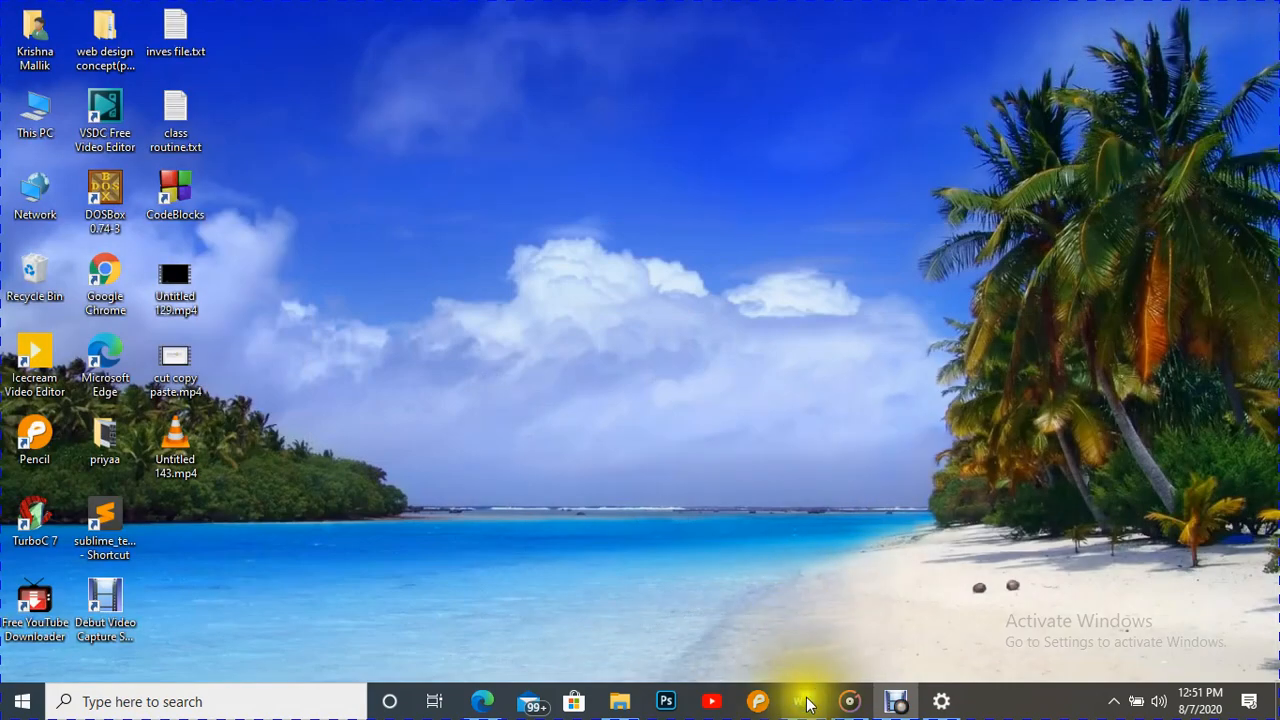
Bring Word forward and place the cursor after the pasted sentence
{"action": "left_click", "coordinate": [802, 701]}
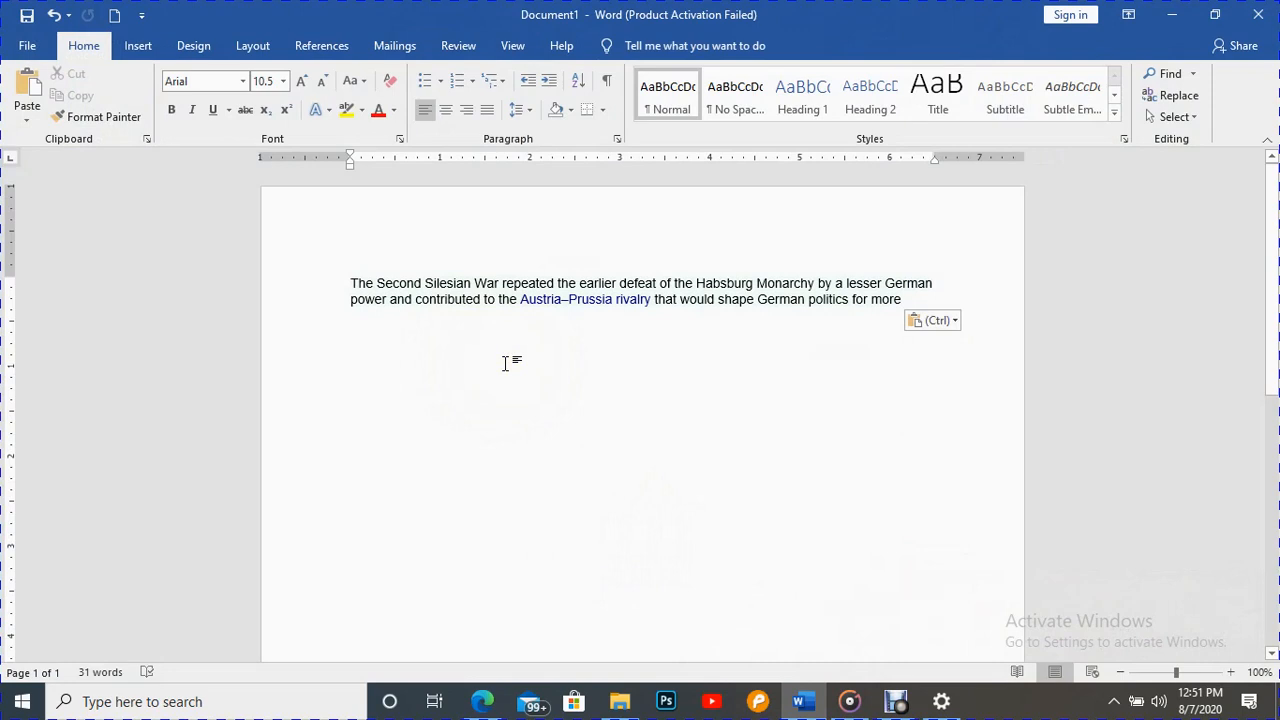
{"action": "left_click", "coordinate": [147, 138]}
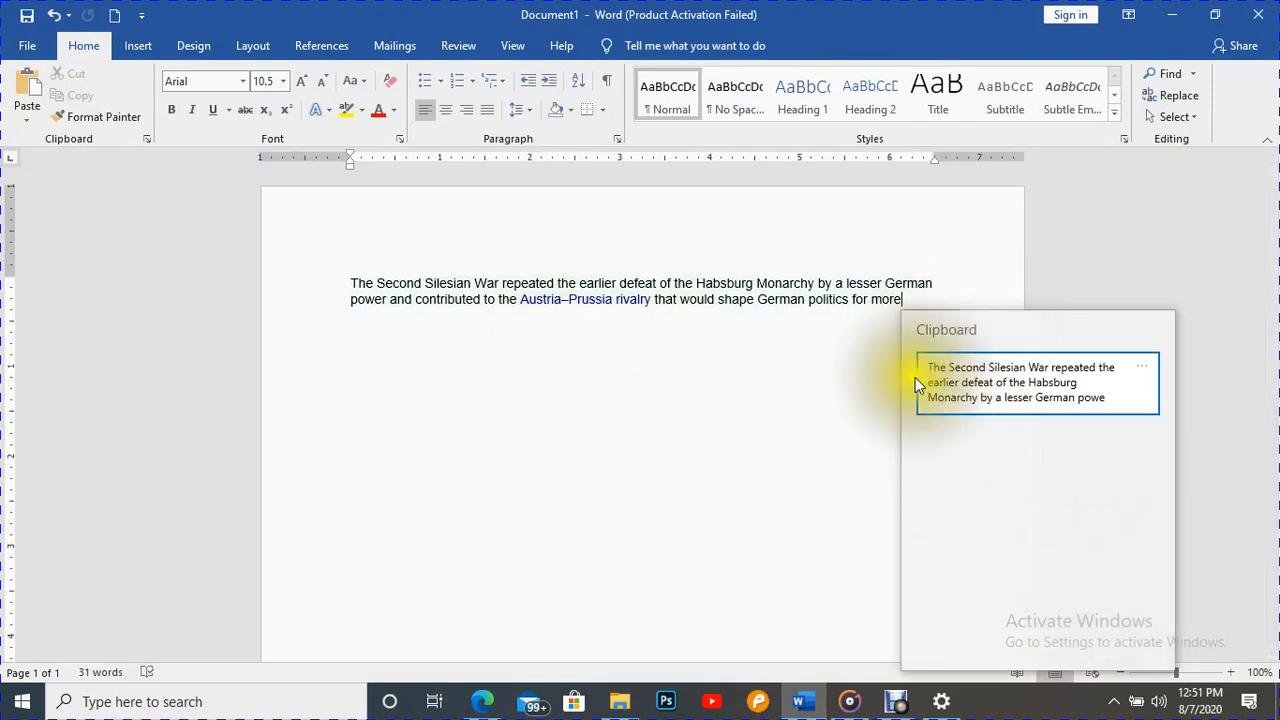
{"action": "mouse_move", "coordinate": [550, 318]}
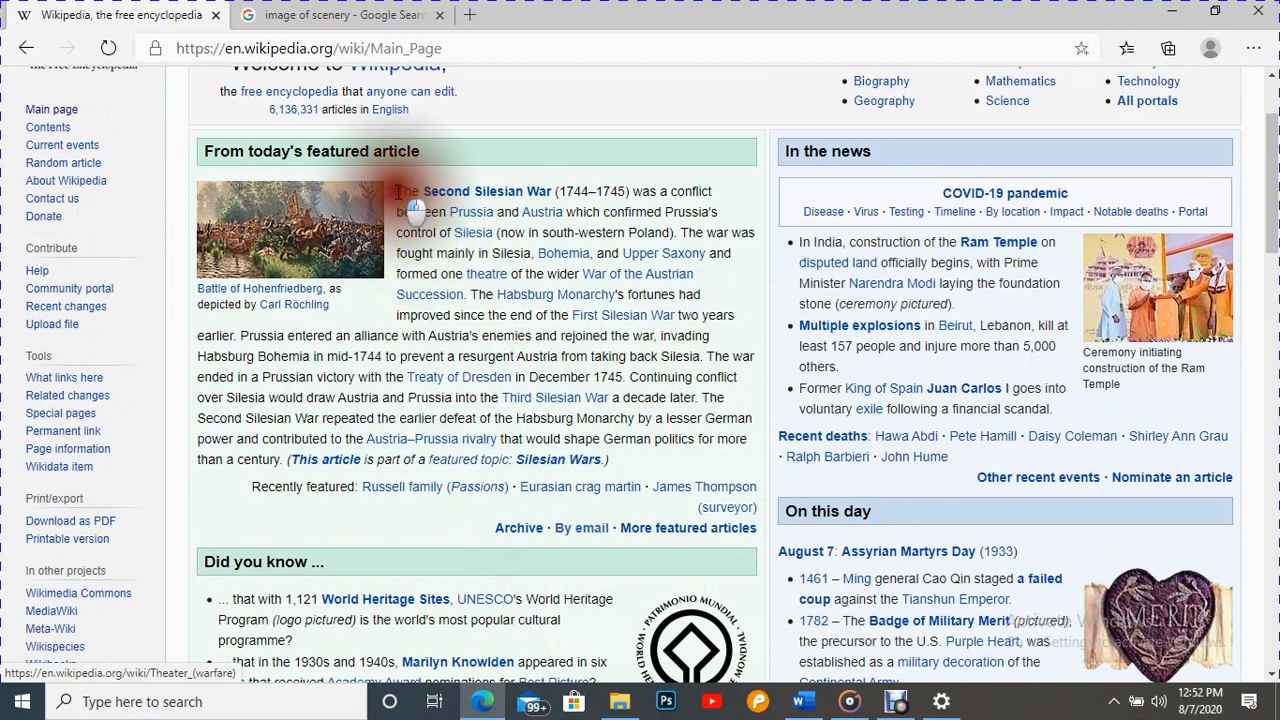
Highlight the featured article's opening sentence across two lines
{"action": "left_click_drag", "start_coordinate": [396, 191], "coordinate": [655, 212]}
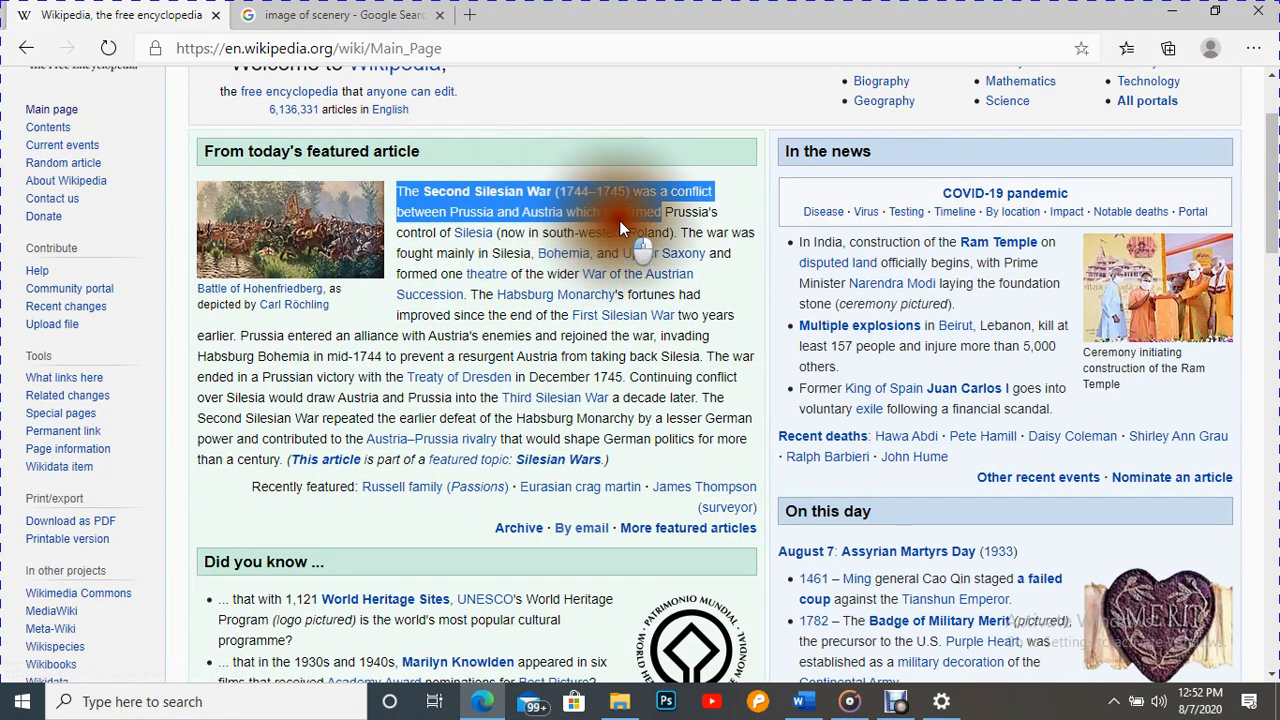
{"action": "left_click_drag", "start_coordinate": [620, 212], "coordinate": [680, 232]}
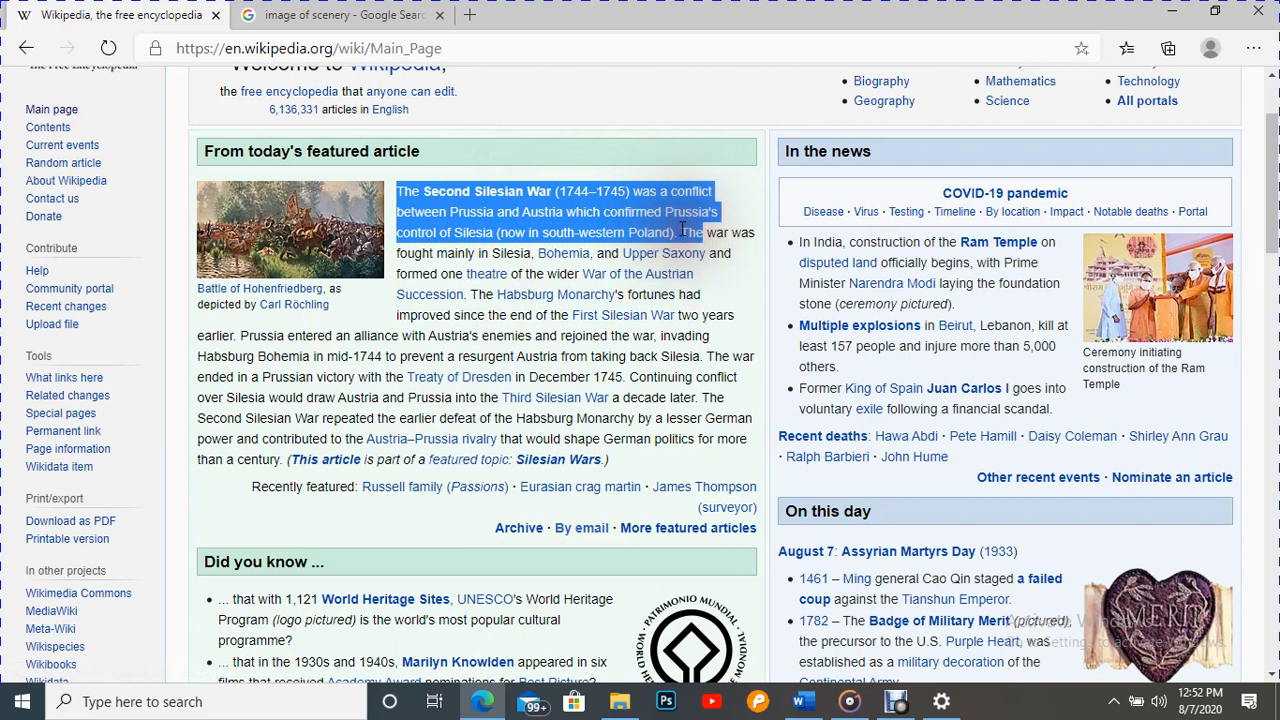
{"action": "scroll", "scroll_direction": "down", "scroll_amount": 3}
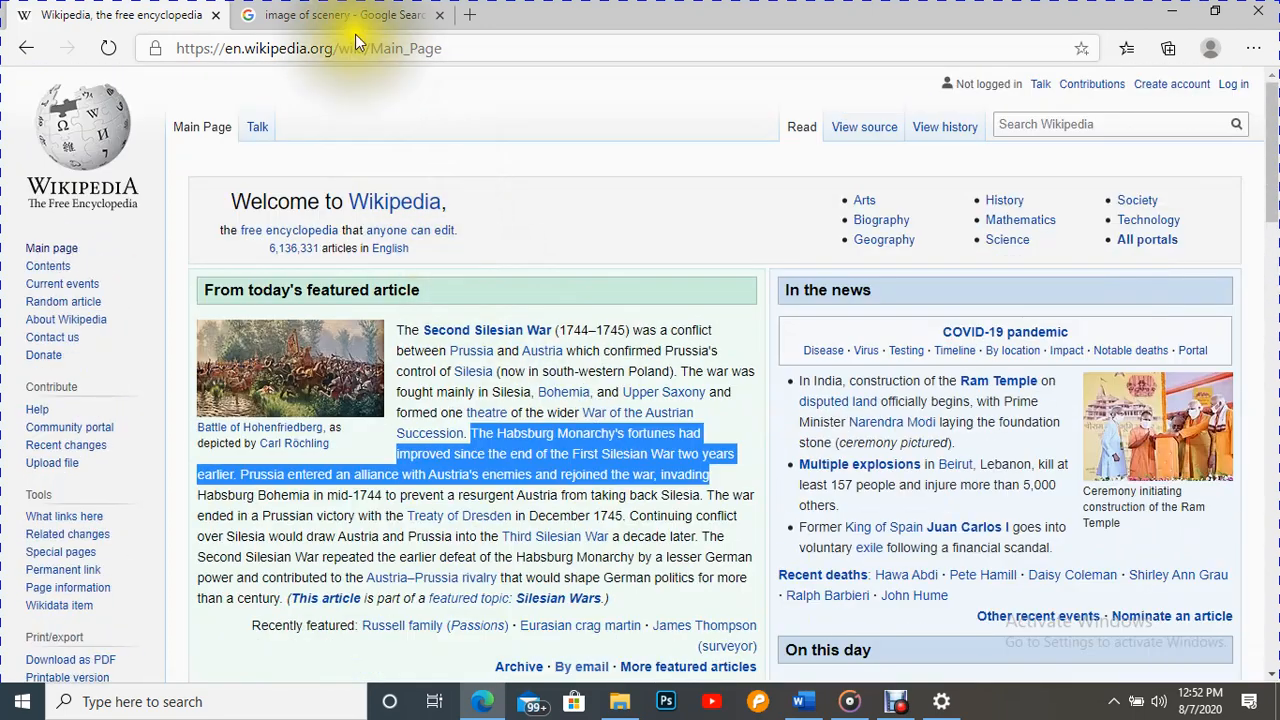
Browse the scenery image results and preview the mountain lake picture
{"action": "left_click", "coordinate": [340, 14]}
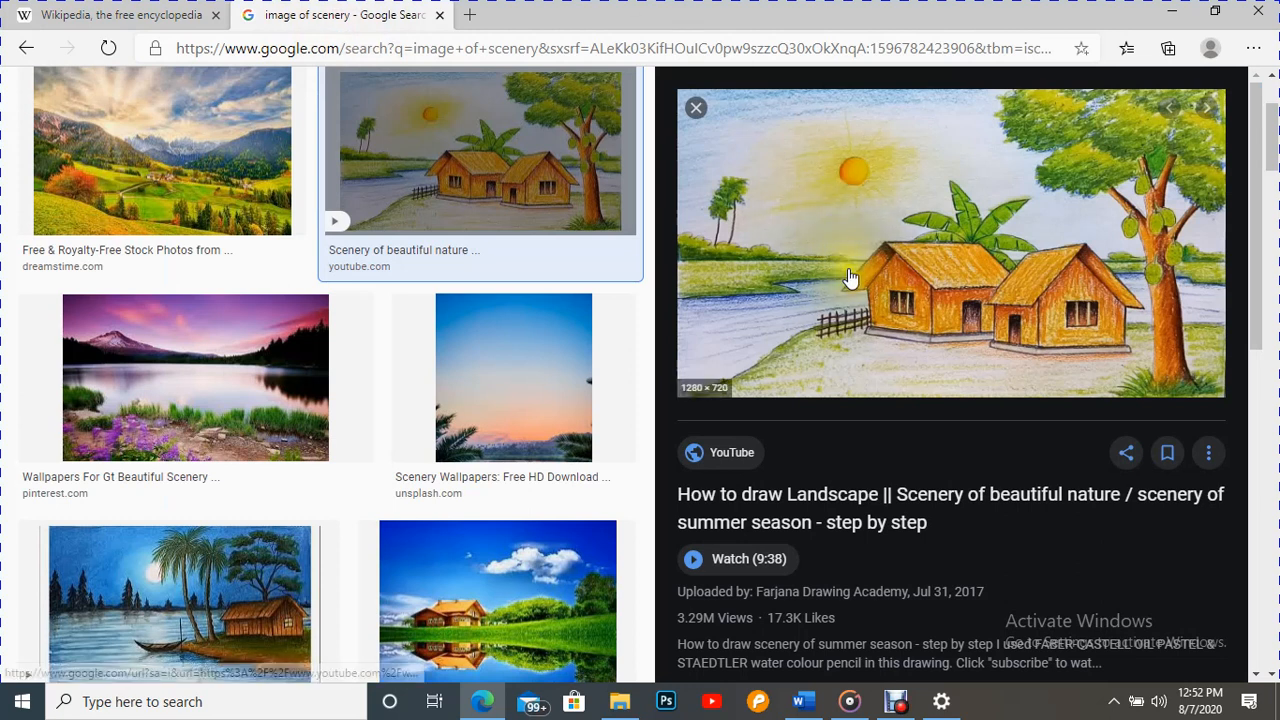
{"action": "mouse_move", "coordinate": [865, 320]}
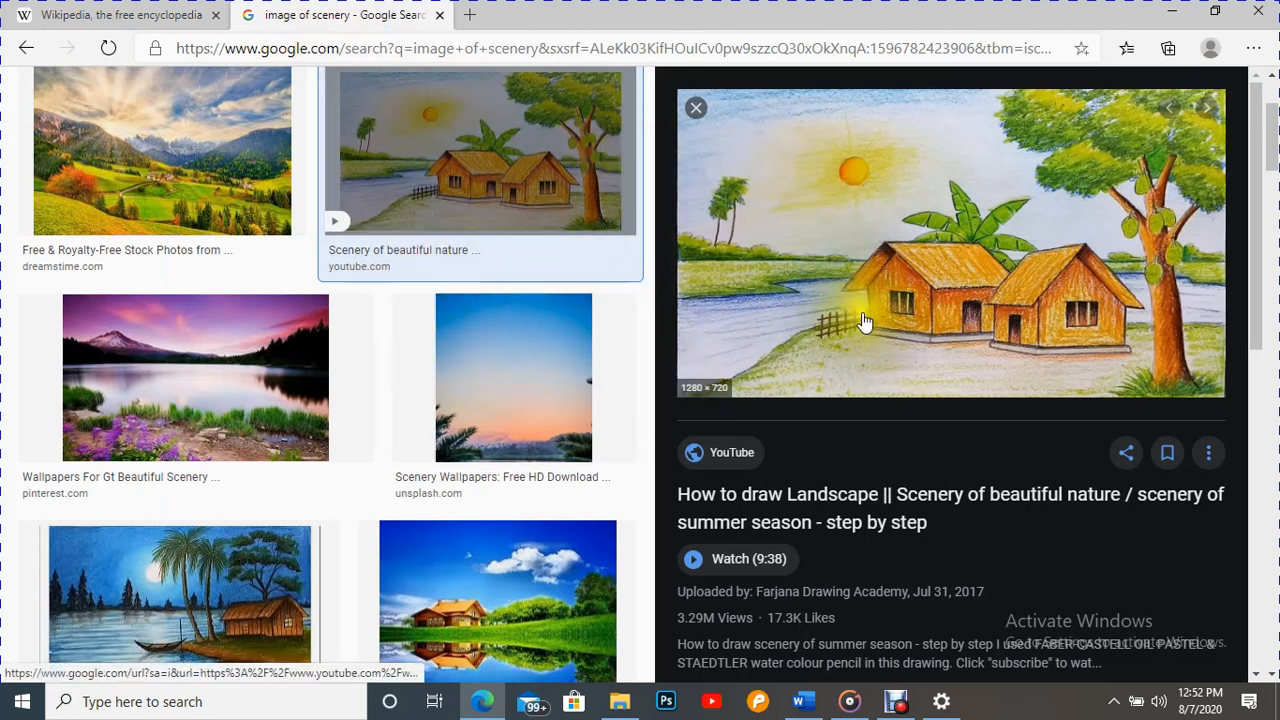
{"action": "left_click", "coordinate": [695, 108]}
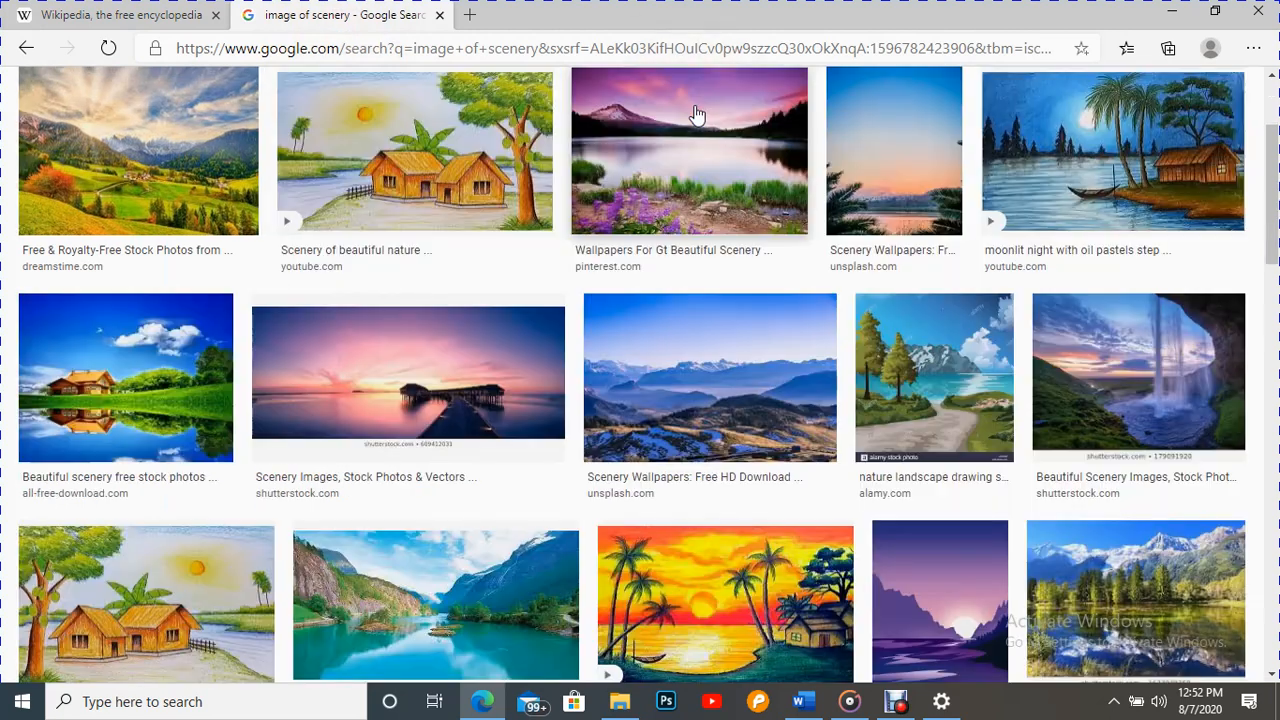
{"action": "scroll", "scroll_direction": "down", "scroll_amount": 3}
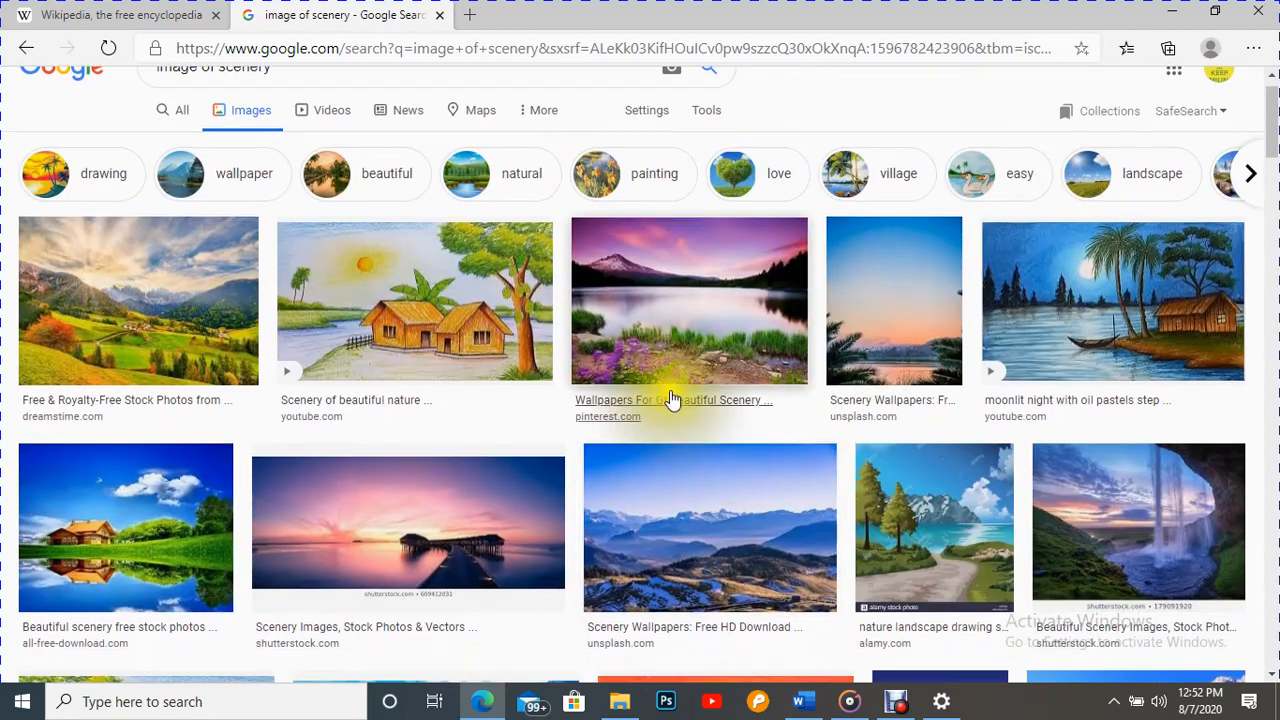
{"action": "mouse_move", "coordinate": [688, 360]}
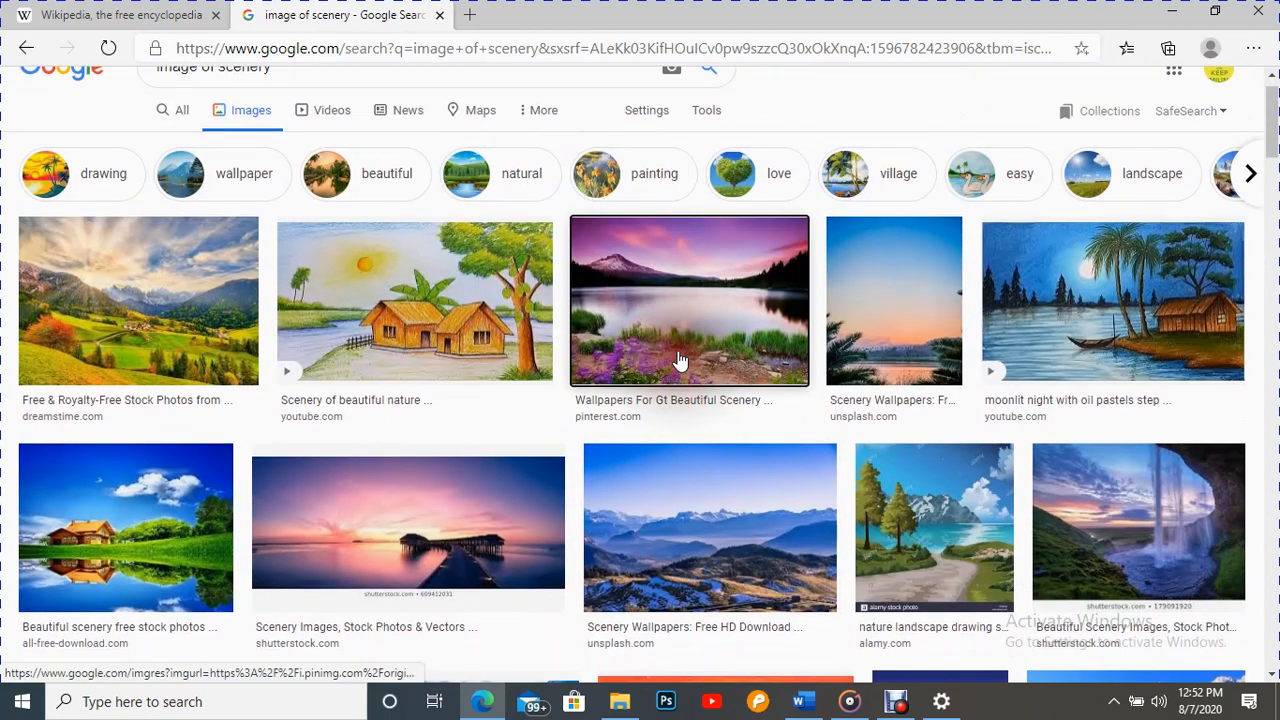
{"action": "left_click", "coordinate": [689, 300]}
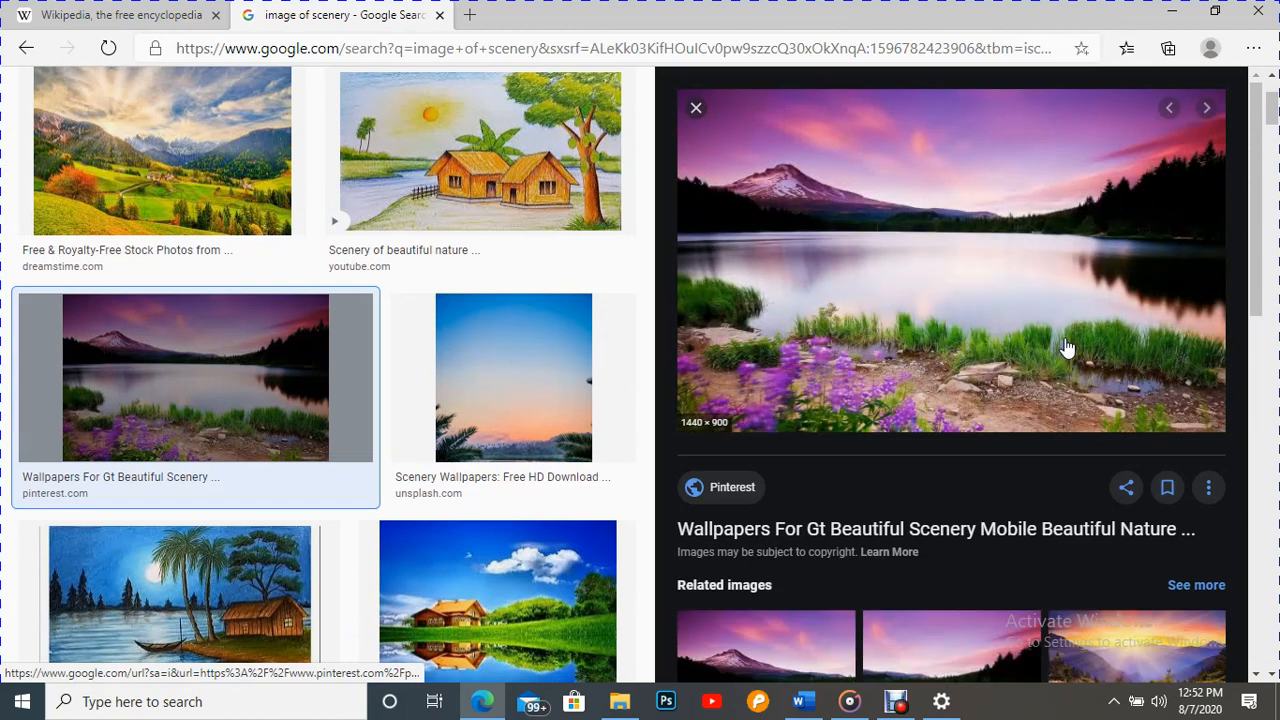
{"action": "mouse_move", "coordinate": [1071, 306]}
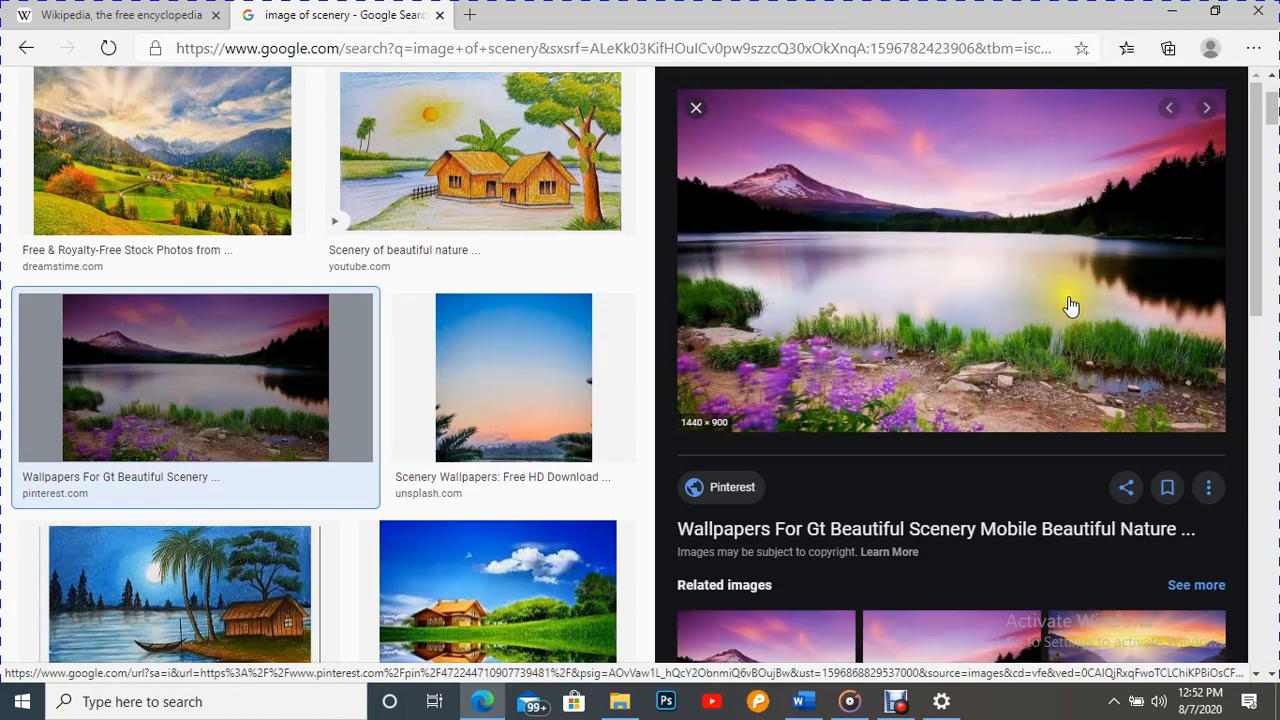
Copy the lake picture via right-click Copy image and return to Word
{"action": "right_click", "coordinate": [1070, 305]}
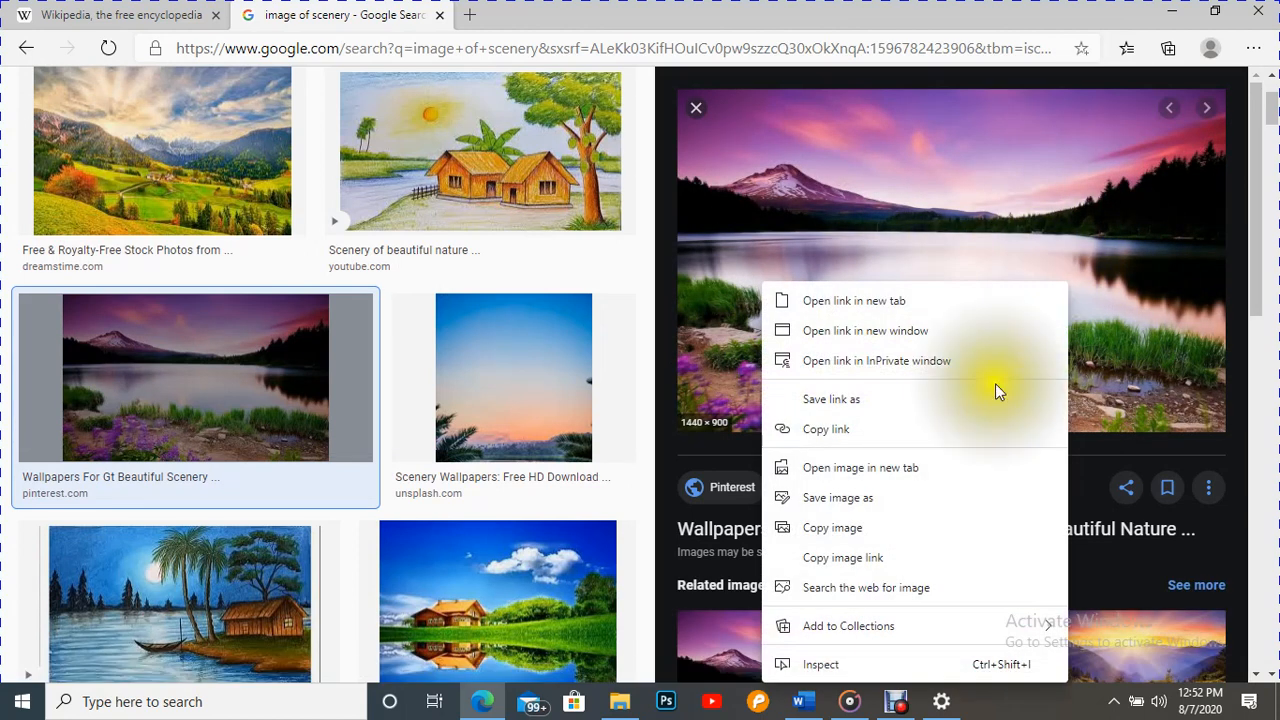
{"action": "mouse_move", "coordinate": [832, 527]}
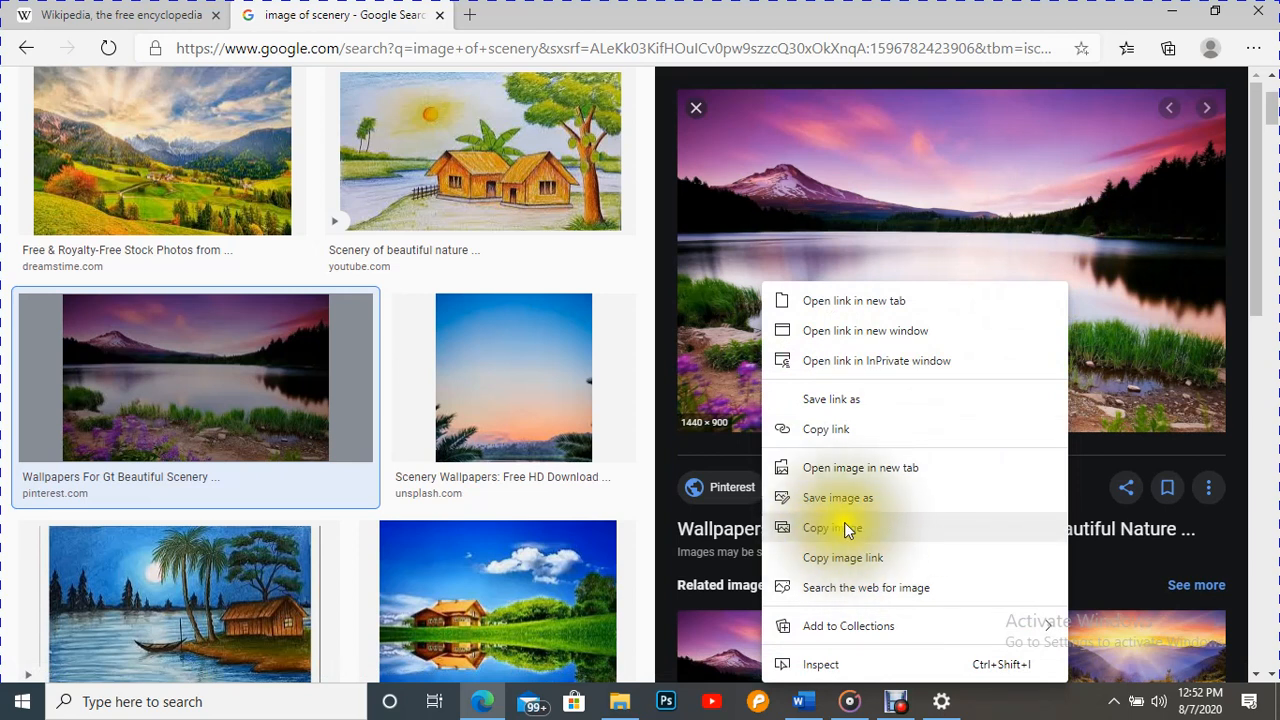
{"action": "left_click", "coordinate": [830, 527]}
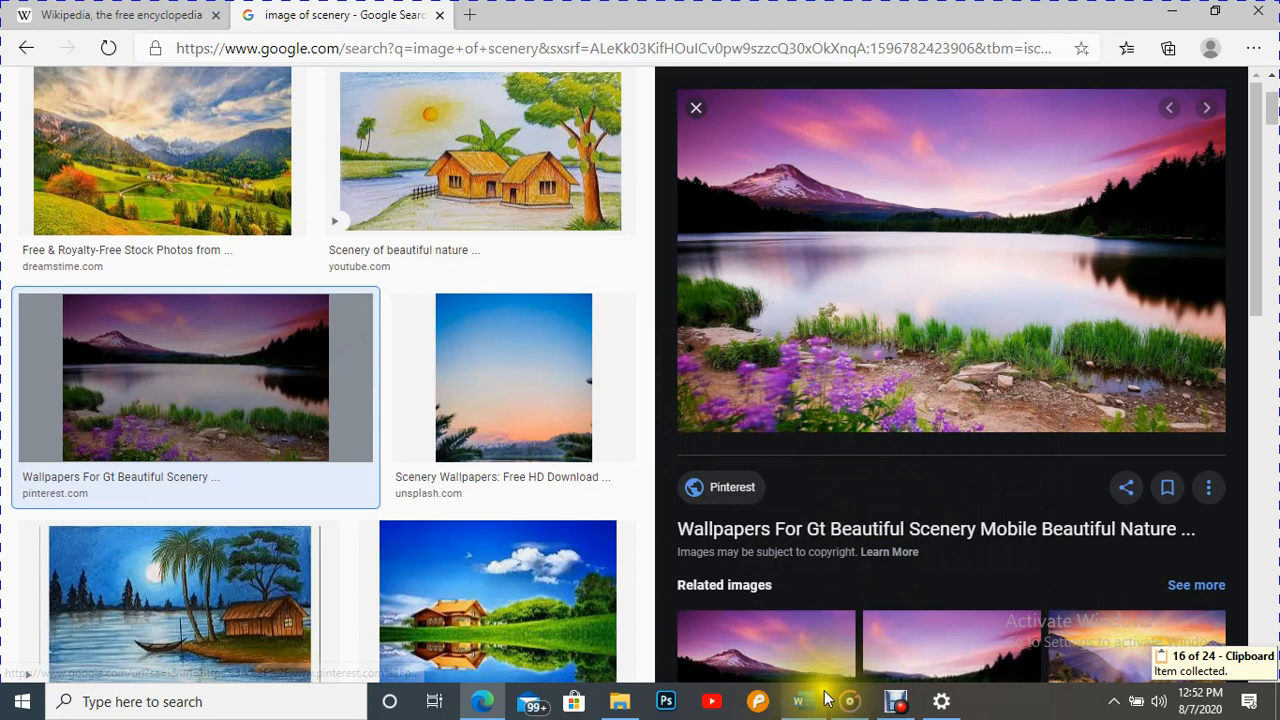
{"action": "left_click", "coordinate": [802, 701]}
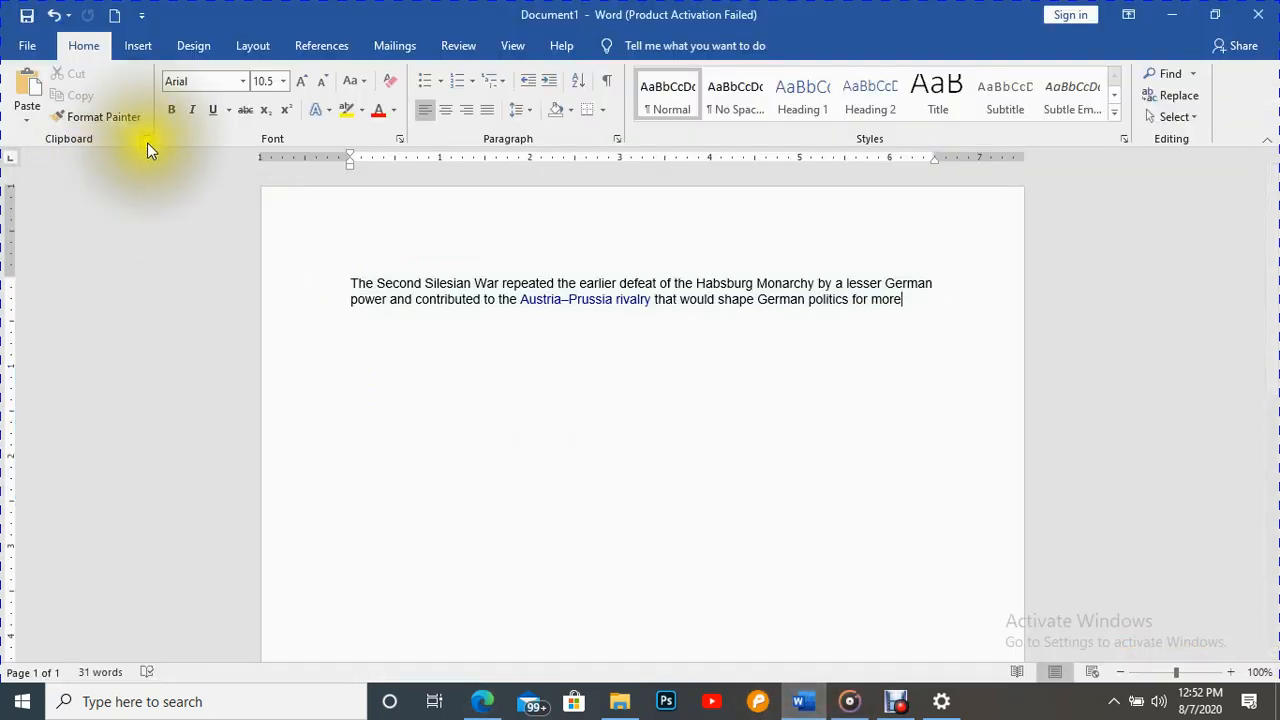
Open the Office Clipboard pane and paste the Habsburg Monarchy sentence
{"action": "left_click", "coordinate": [147, 138]}
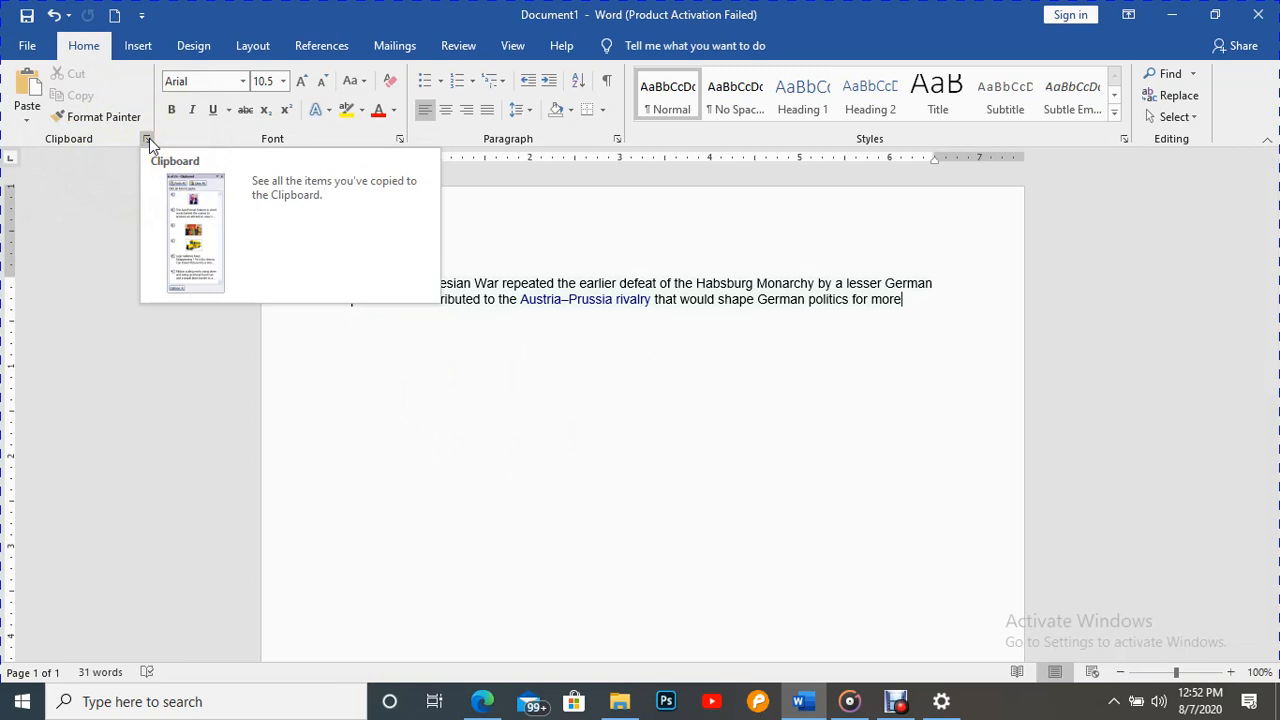
{"action": "left_click", "coordinate": [147, 139]}
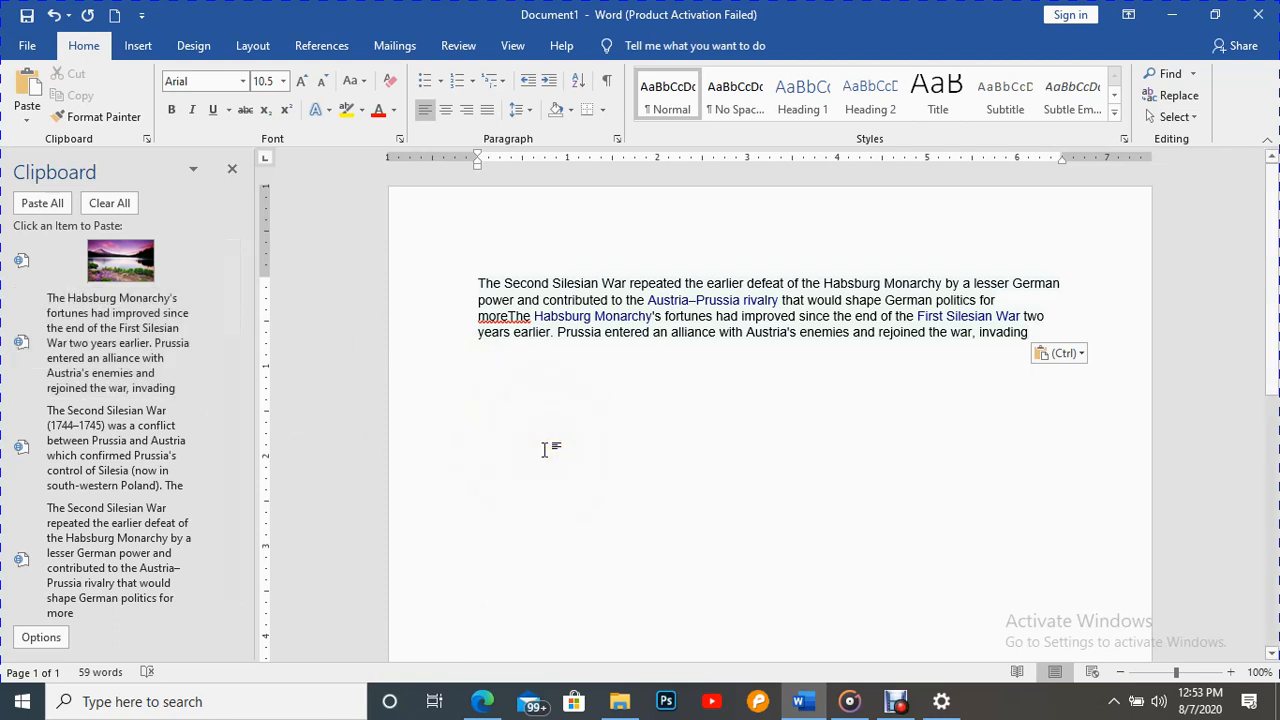
{"action": "left_click", "coordinate": [115, 447]}
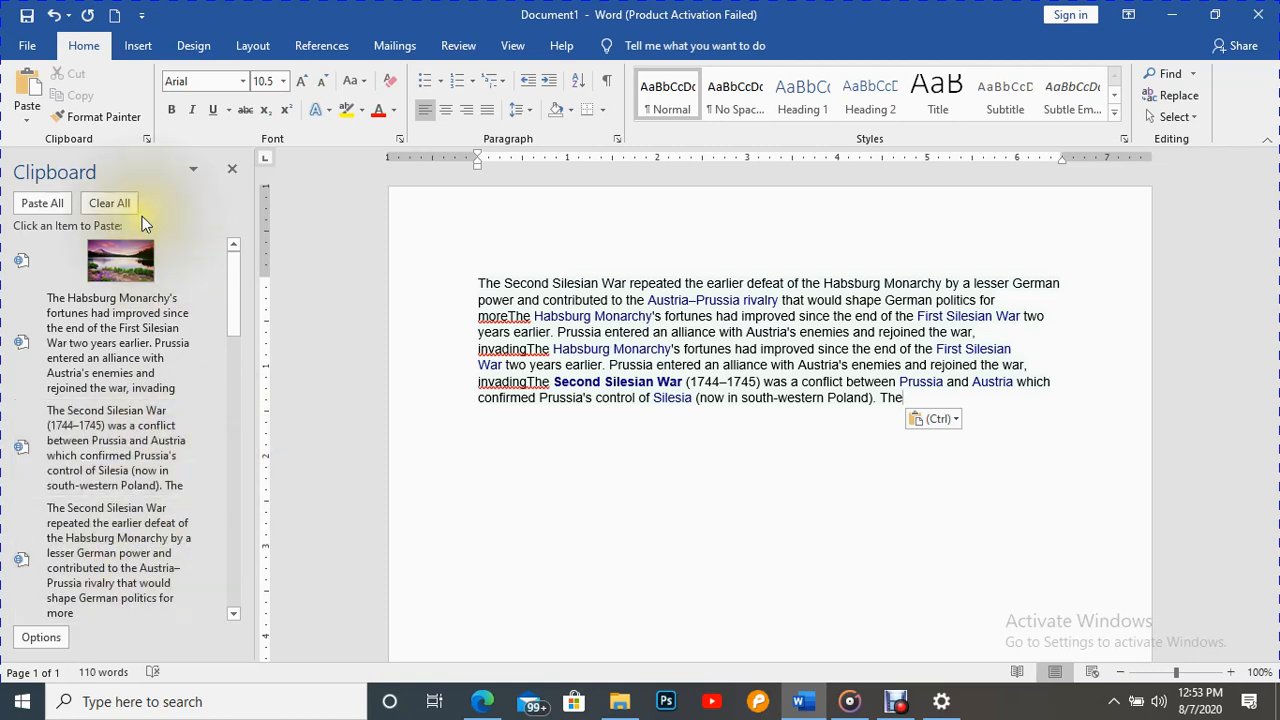
{"action": "mouse_move", "coordinate": [120, 260]}
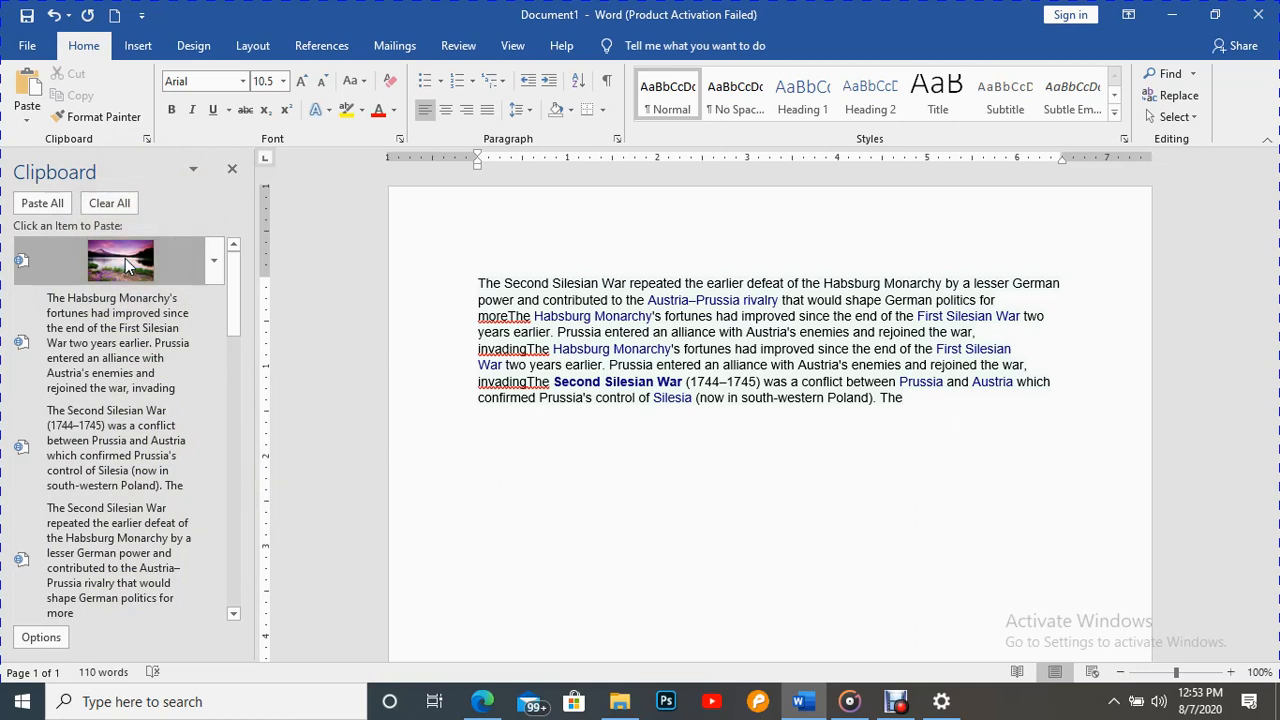
Paste the lake picture thumbnail from the Clipboard pane beneath the sentences
{"action": "left_click", "coordinate": [121, 261]}
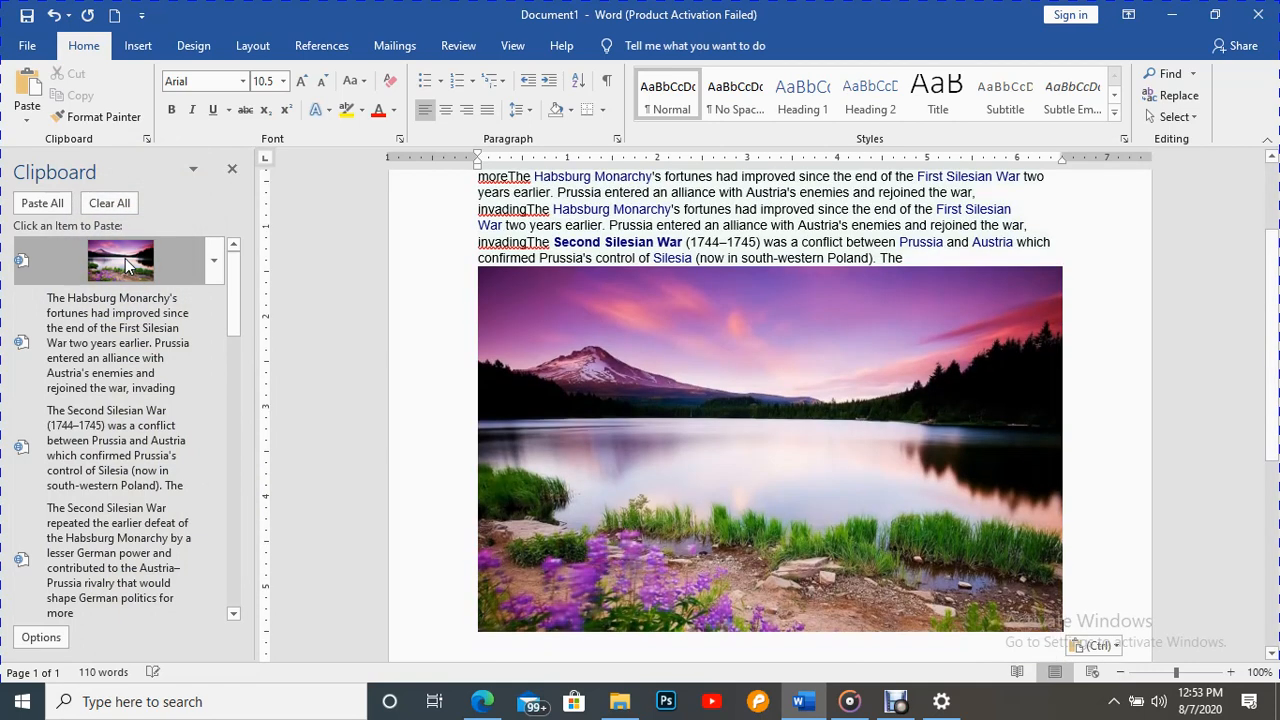
{"action": "scroll", "scroll_direction": "down", "scroll_amount": 3}
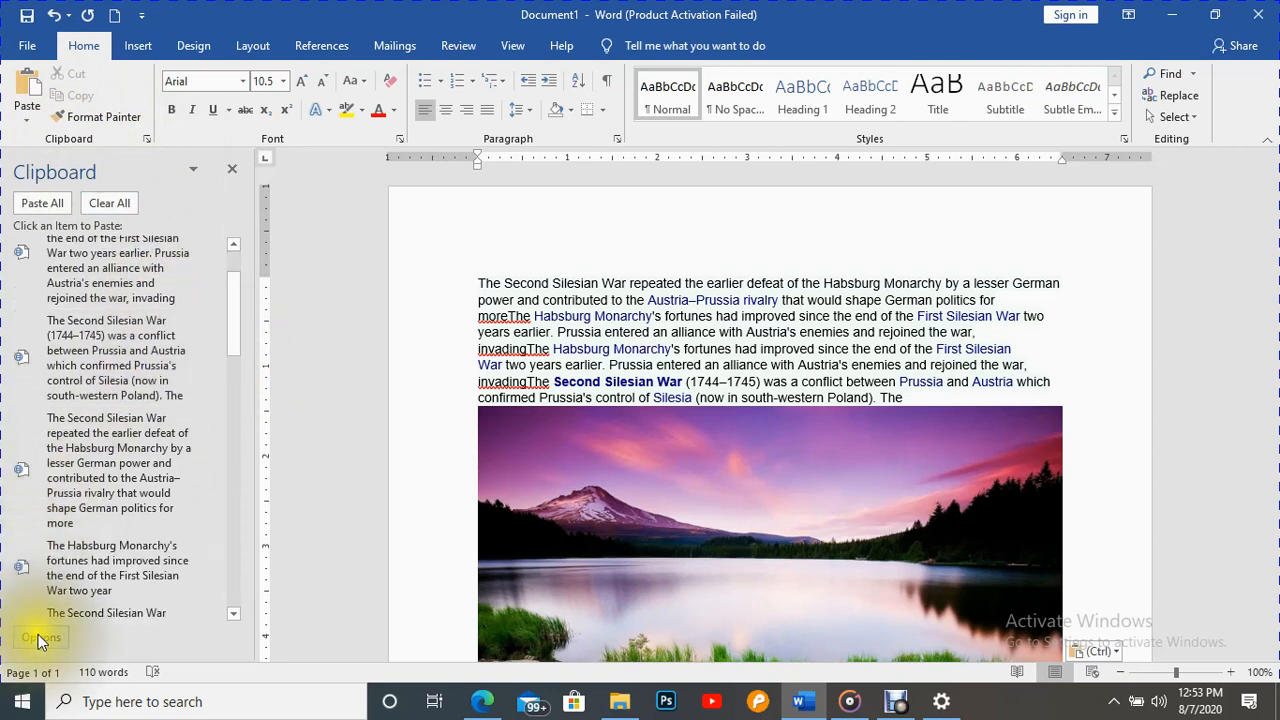
{"action": "left_click", "coordinate": [41, 637]}
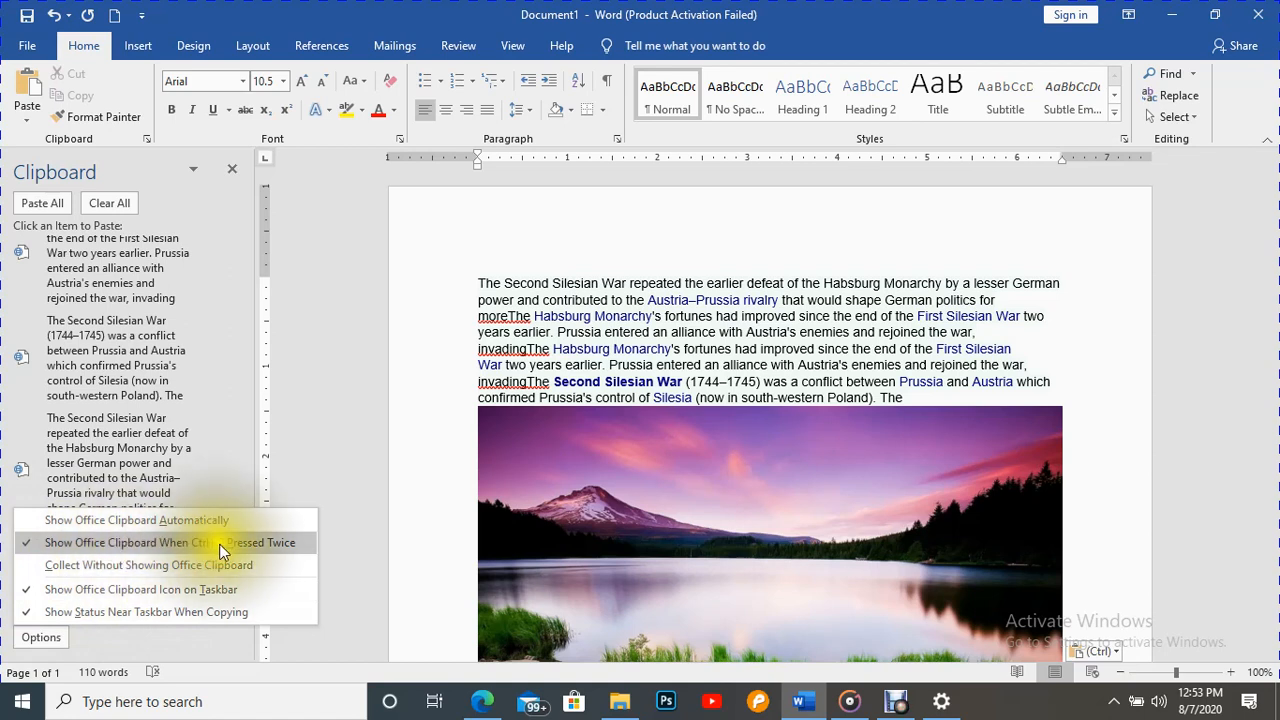
{"action": "mouse_move", "coordinate": [195, 548]}
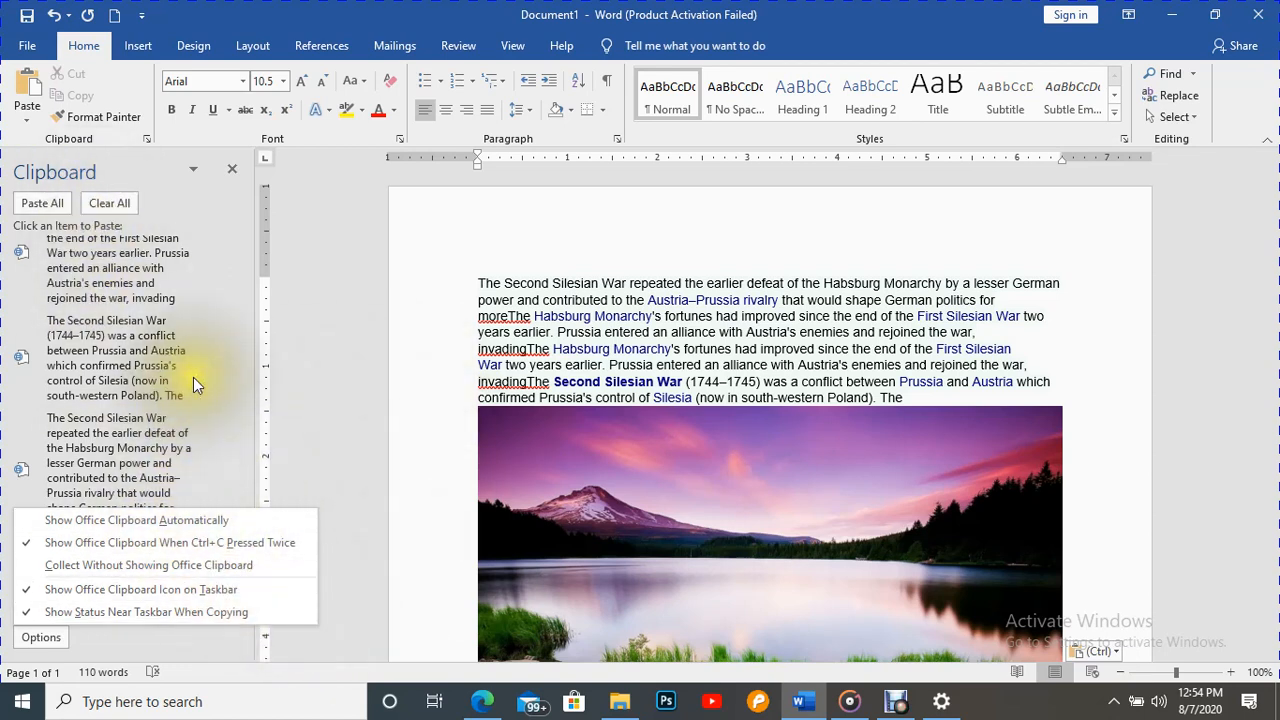
{"action": "left_click", "coordinate": [343, 360]}
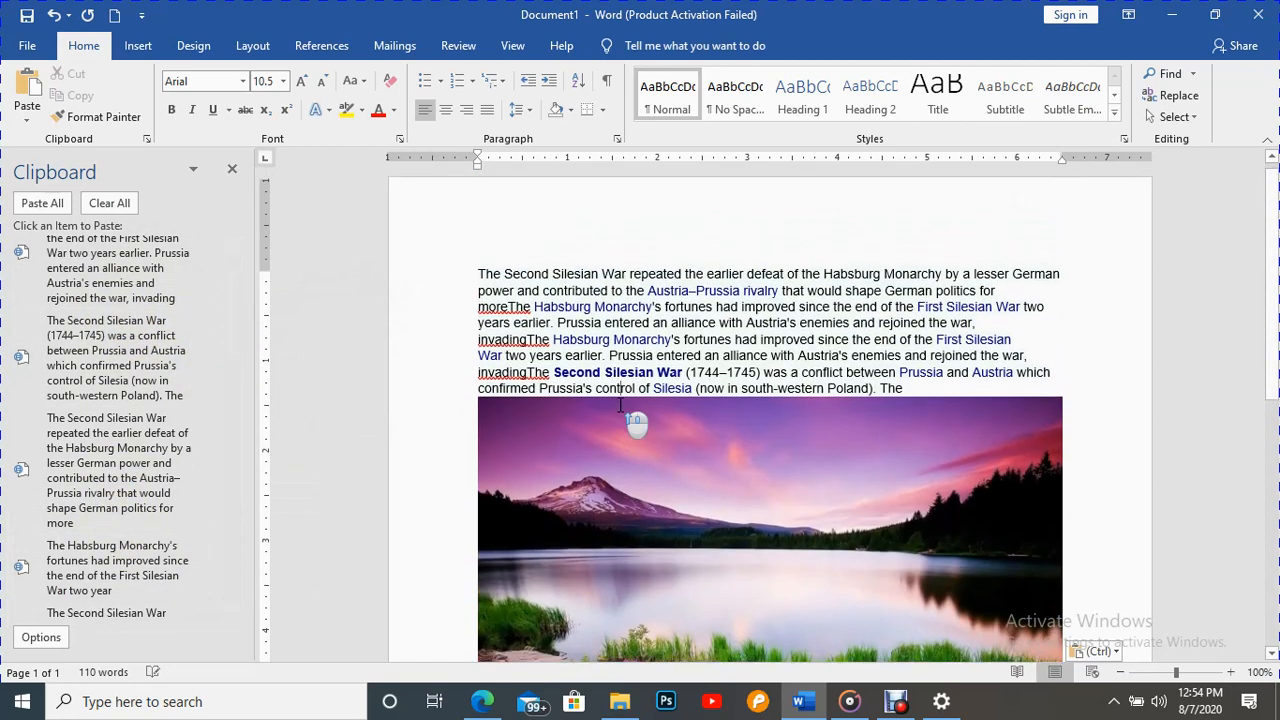
{"action": "scroll", "scroll_direction": "down", "scroll_amount": 3}
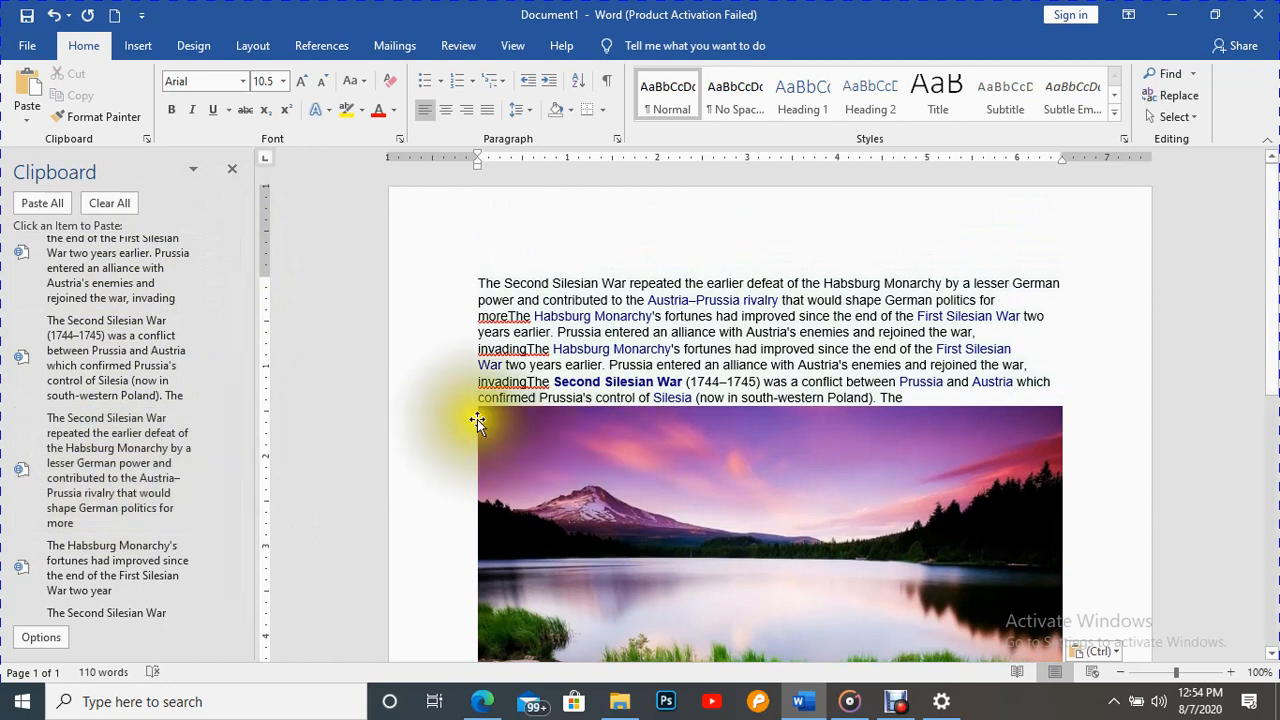
{"action": "scroll", "scroll_direction": "down", "scroll_amount": 3}
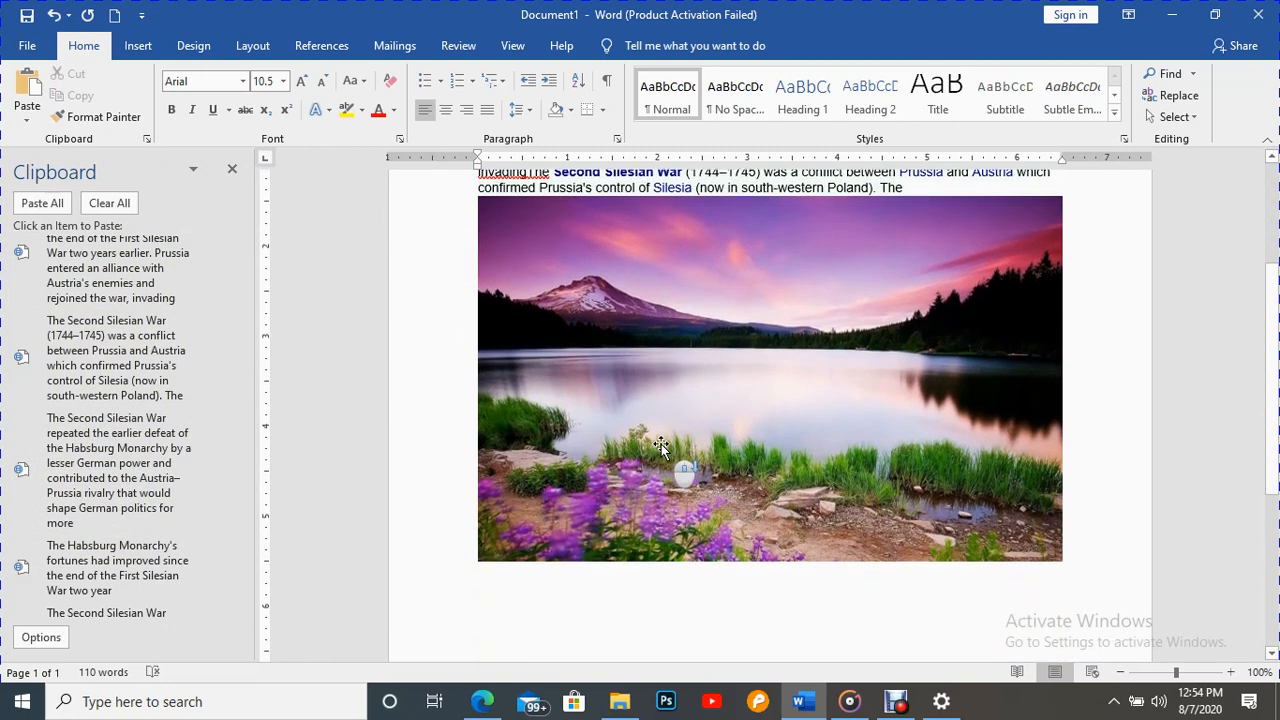
{"action": "scroll", "scroll_direction": "up", "scroll_amount": 3}
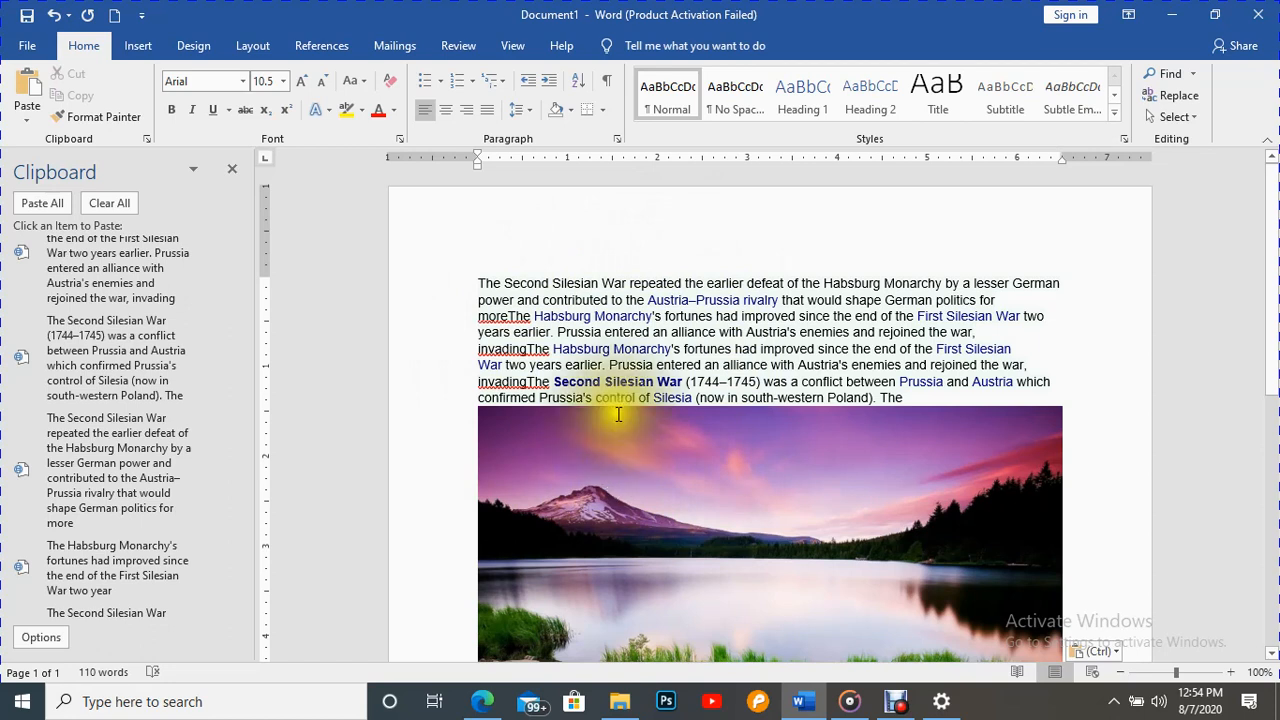
{"action": "mouse_move", "coordinate": [793, 525]}
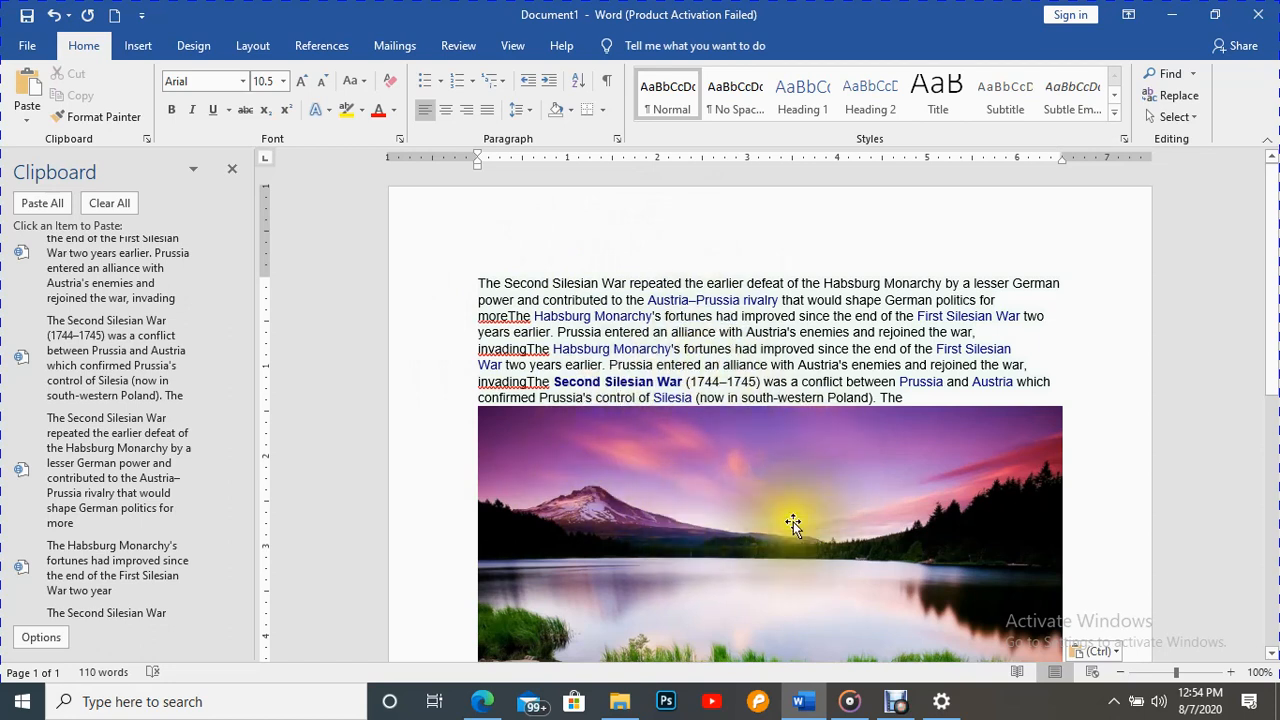